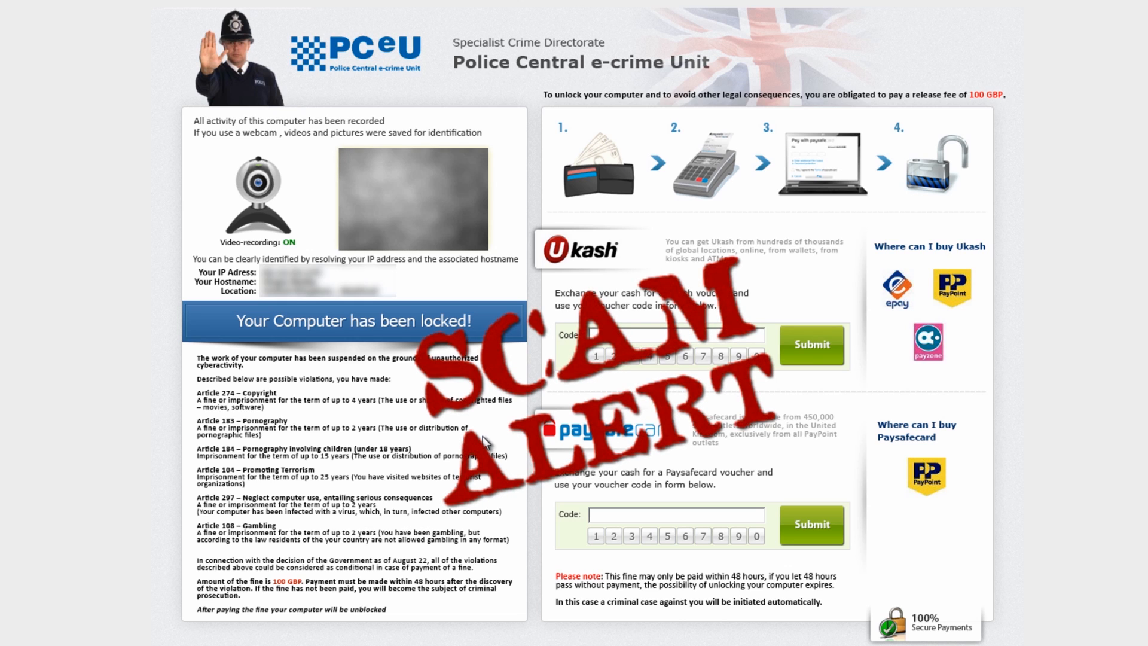
{"action": "mouse_move", "coordinate": [346, 333]}
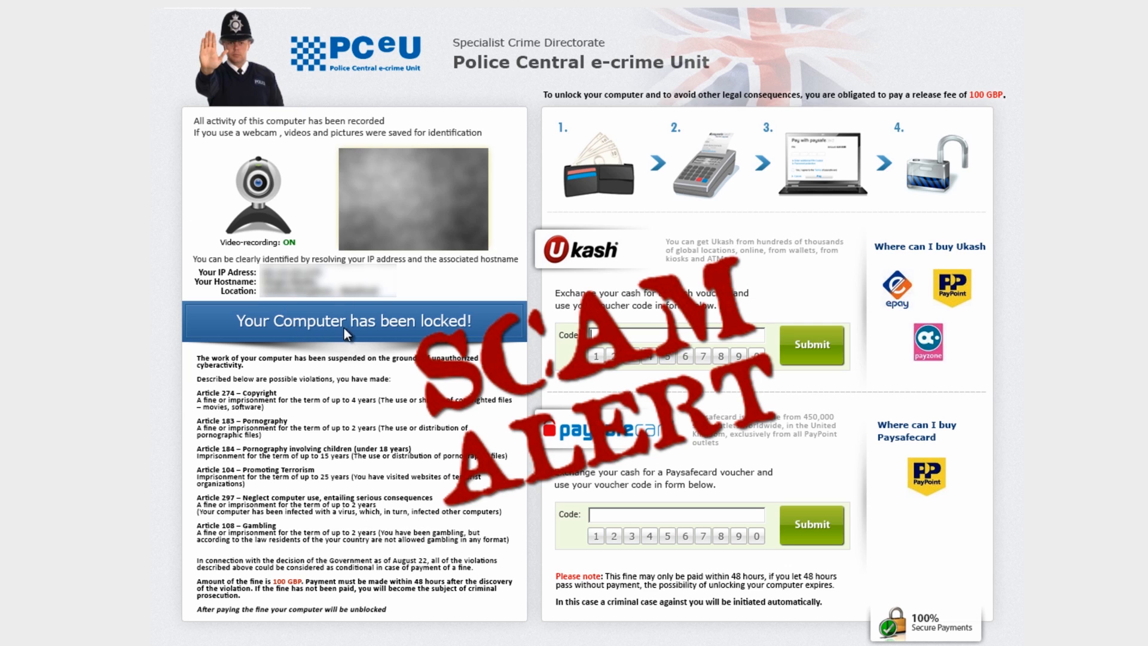
{"action": "mouse_move", "coordinate": [257, 81]}
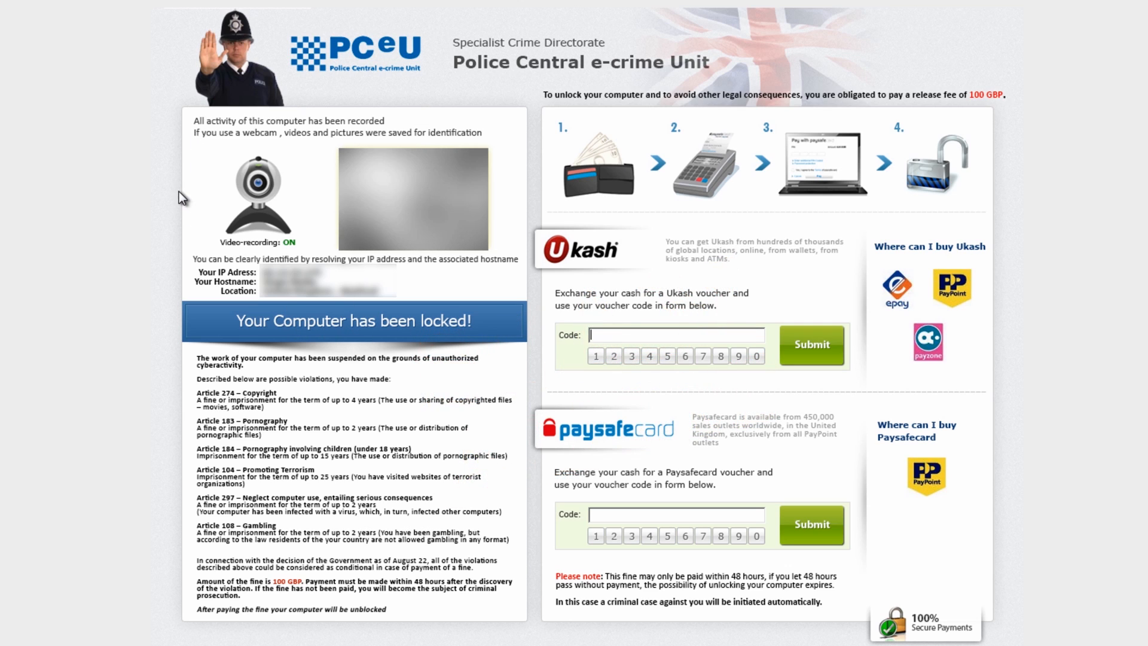
{"action": "mouse_move", "coordinate": [408, 211]}
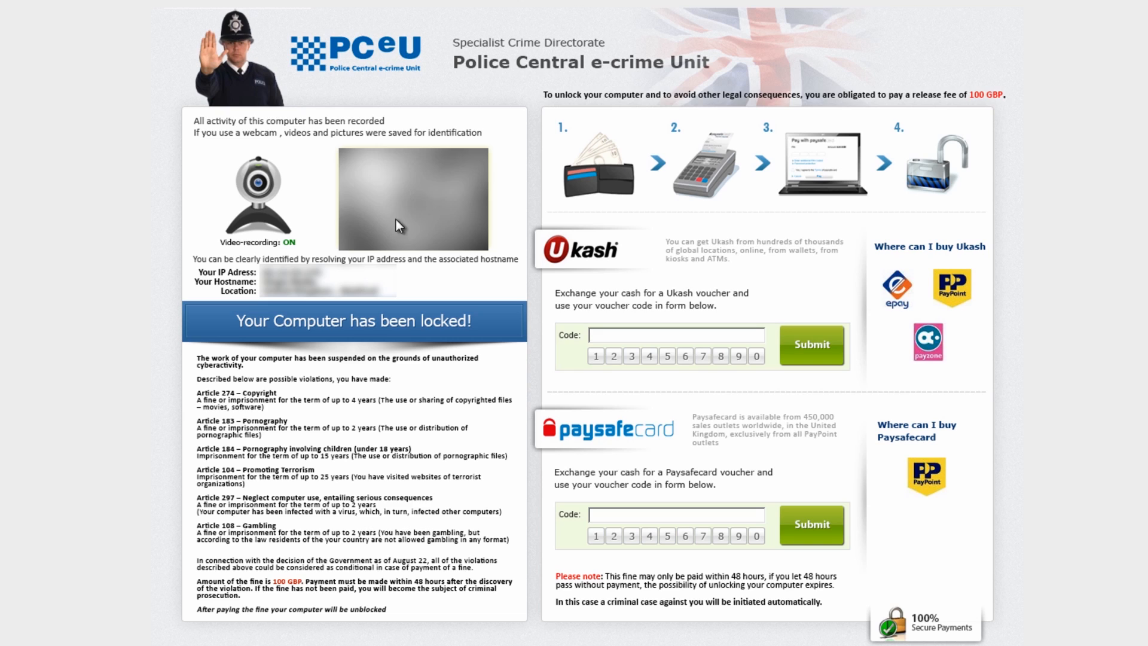
{"action": "mouse_move", "coordinate": [408, 209]}
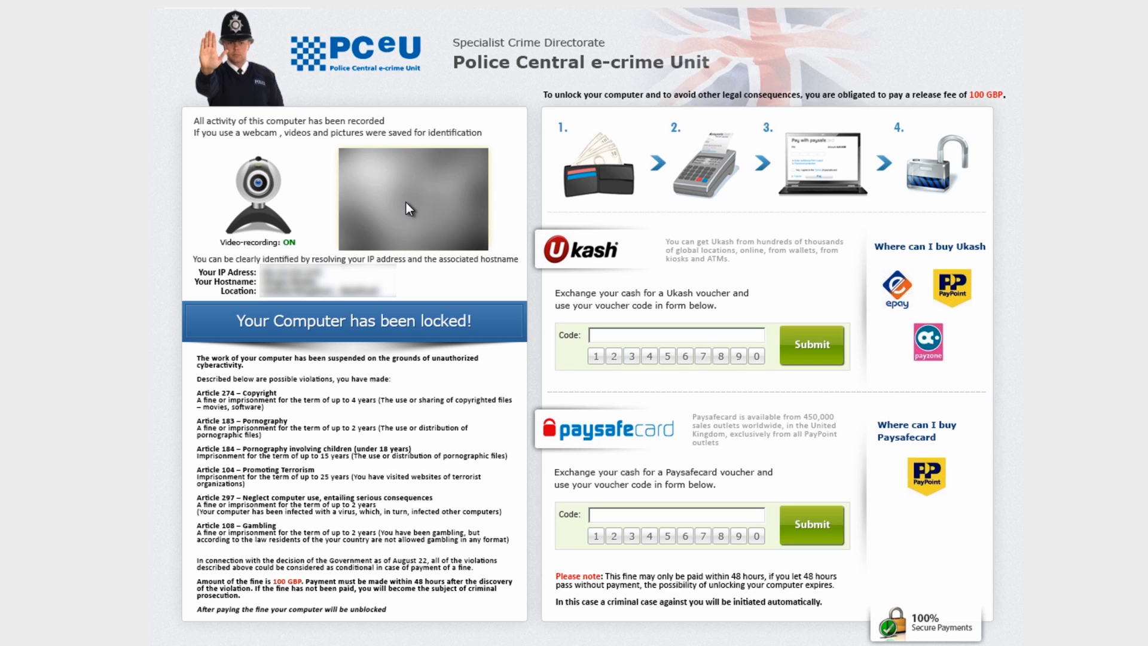
{"action": "mouse_move", "coordinate": [447, 247]}
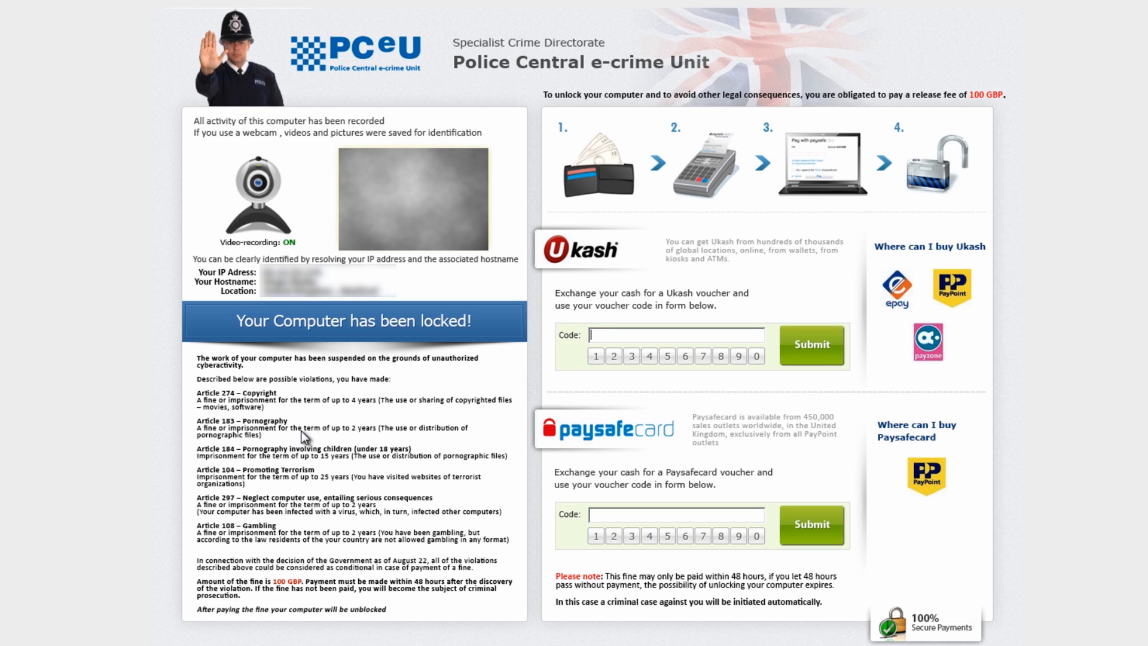
{"action": "mouse_move", "coordinate": [349, 457]}
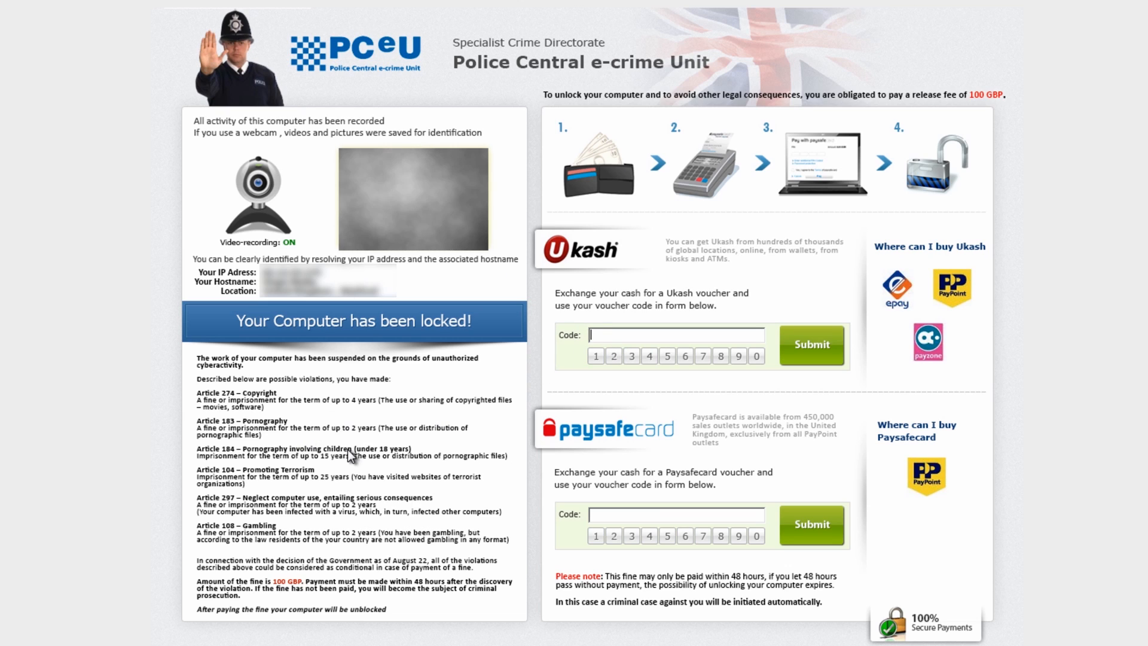
{"action": "mouse_move", "coordinate": [292, 411]}
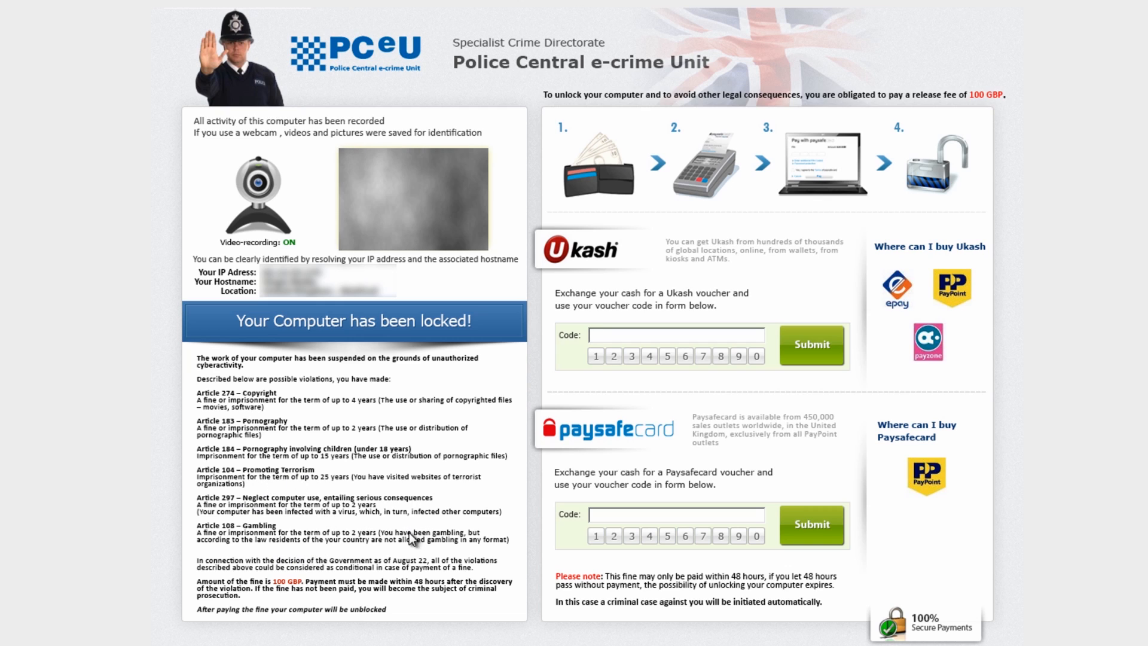
{"action": "mouse_move", "coordinate": [632, 370]}
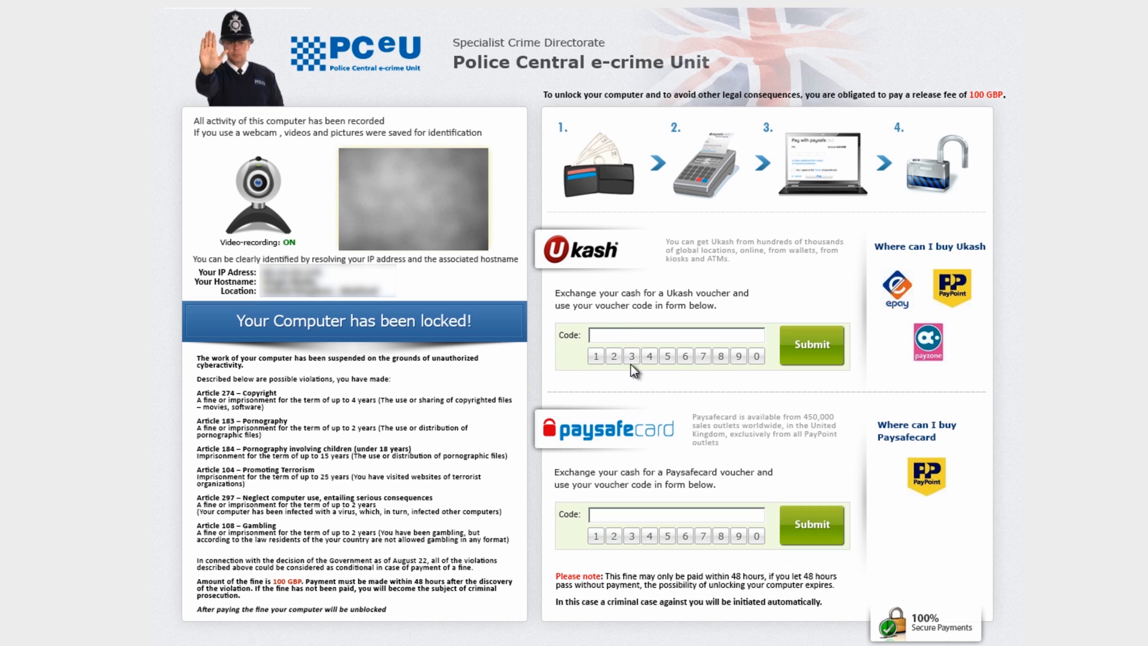
{"action": "mouse_move", "coordinate": [608, 257]}
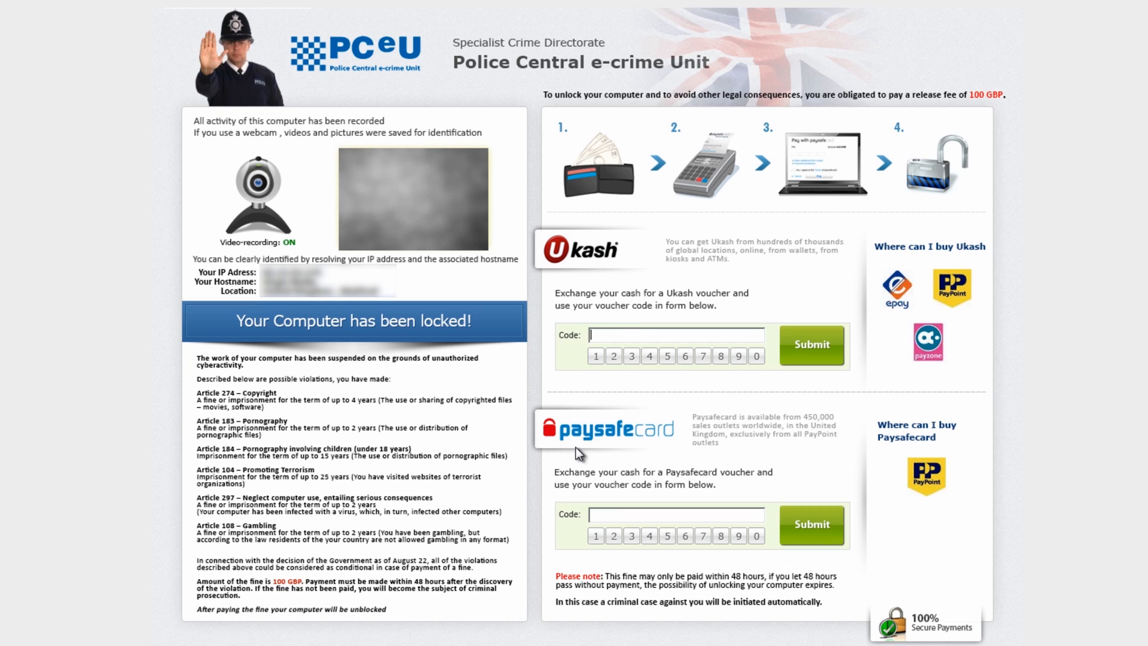
{"action": "mouse_move", "coordinate": [668, 451]}
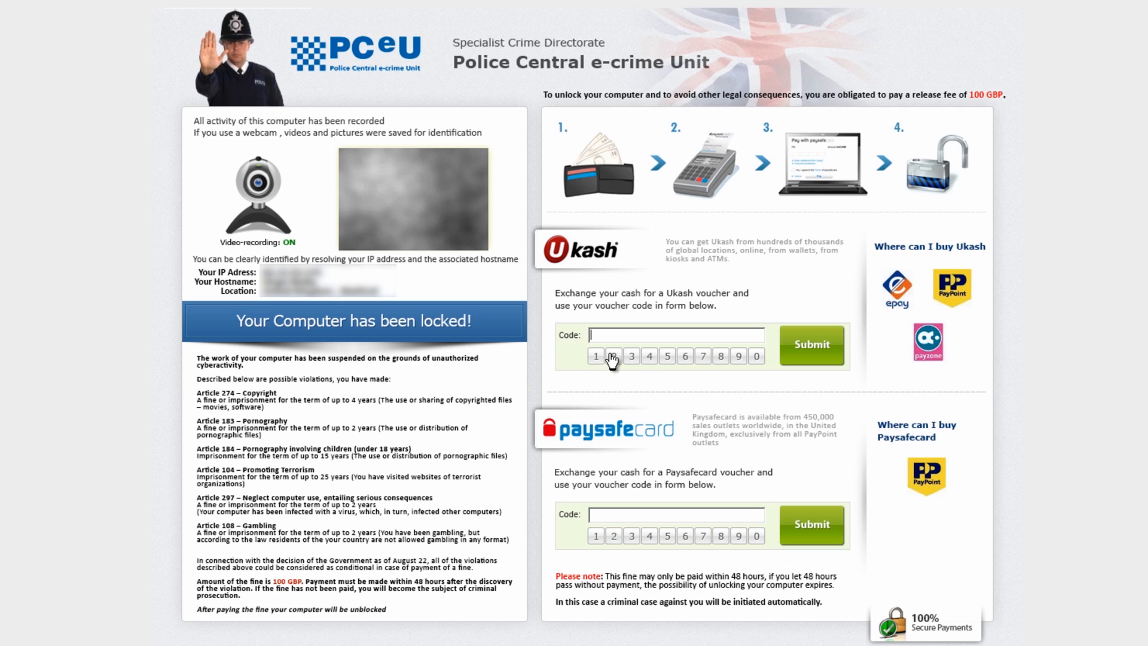
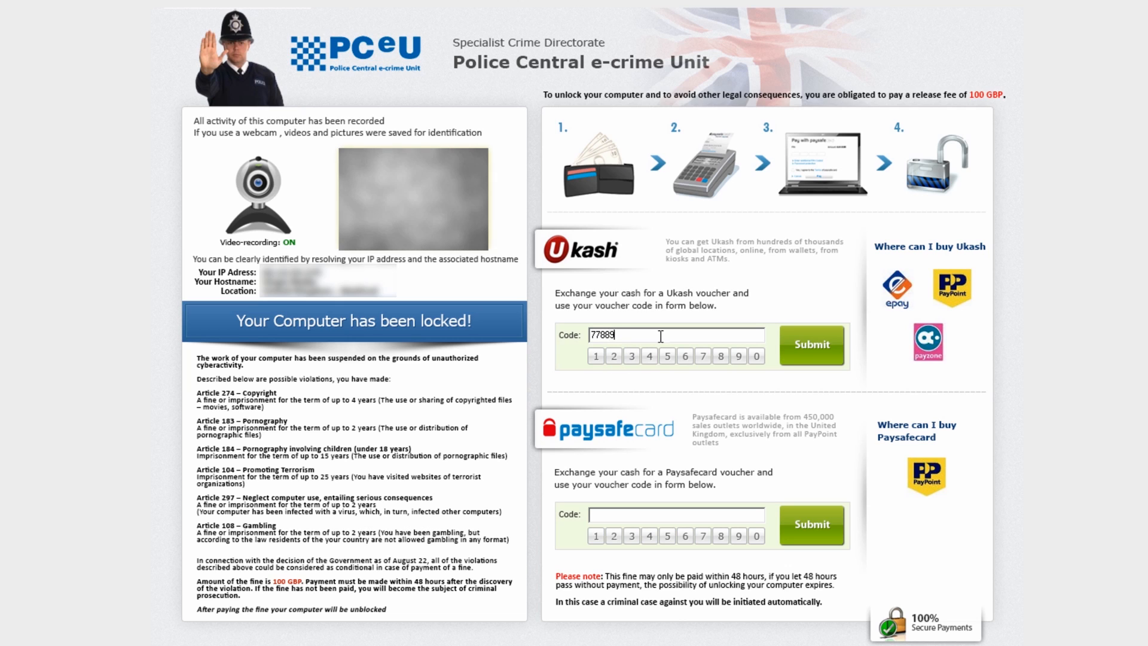
{"action": "left_click", "coordinate": [809, 345]}
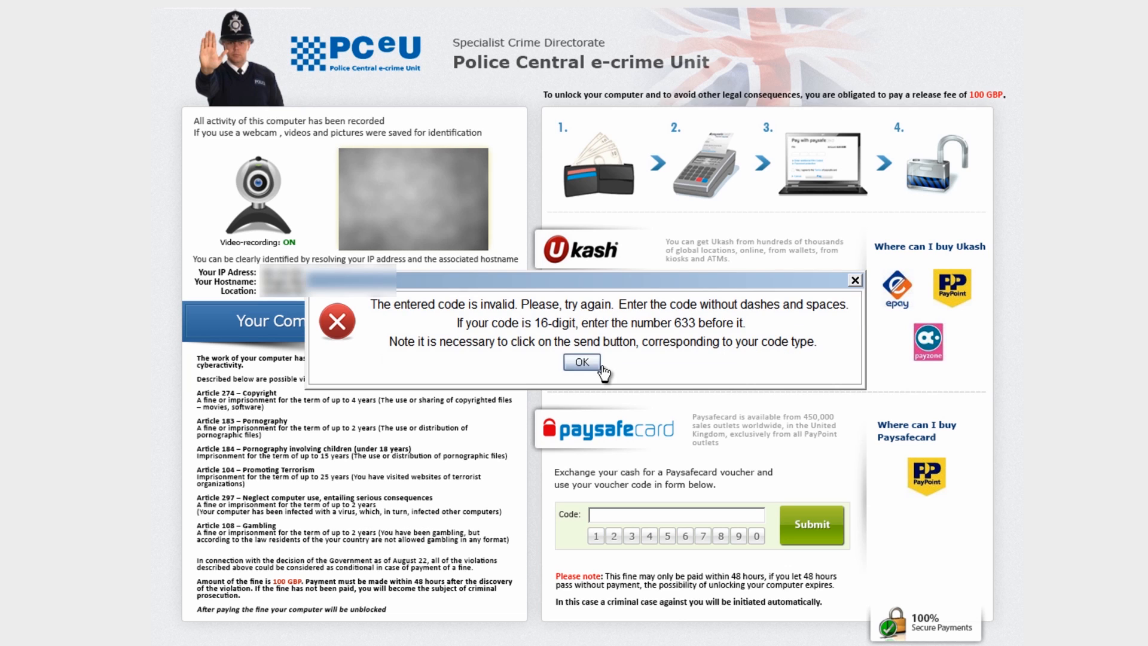
{"action": "left_click", "coordinate": [582, 361]}
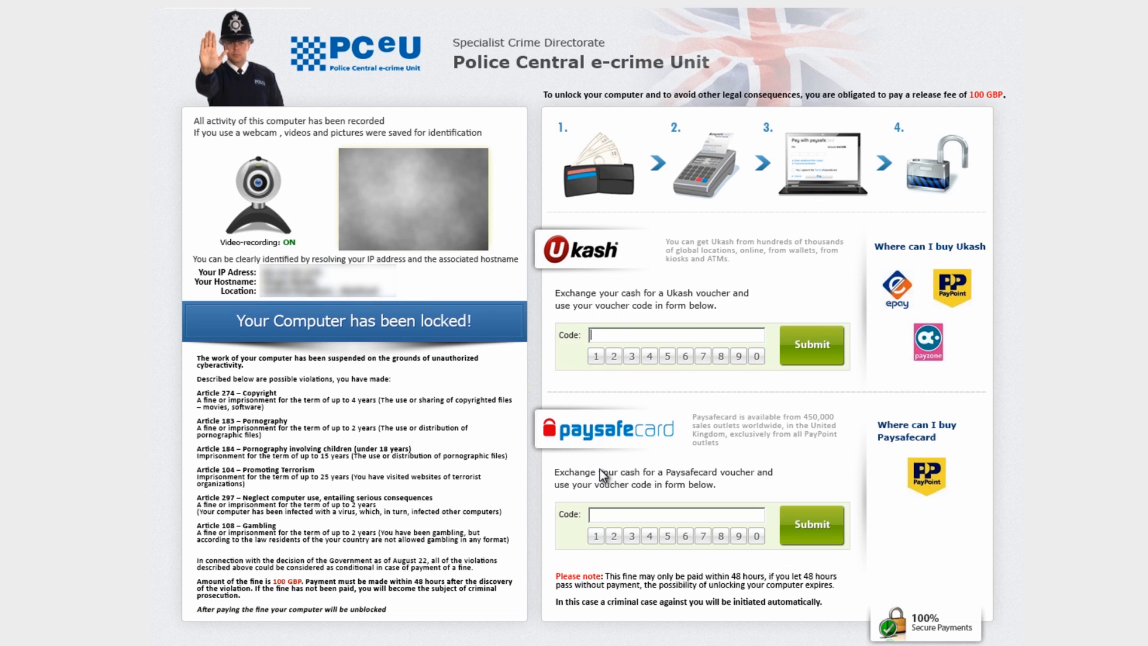
{"action": "mouse_move", "coordinate": [535, 369]}
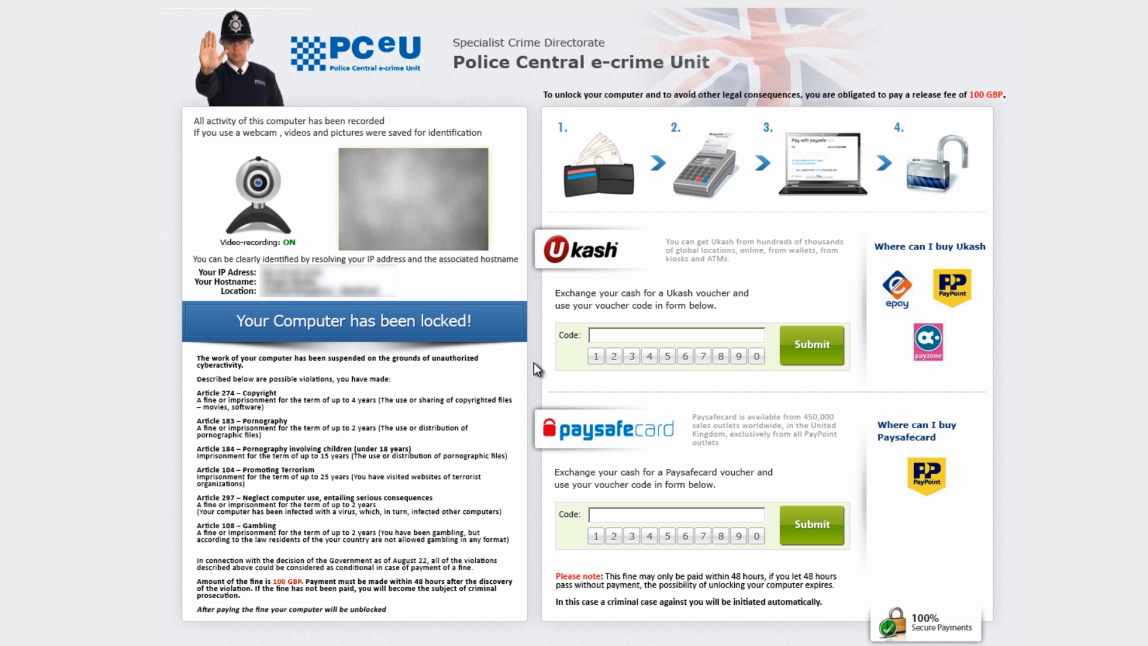
- Restart into Advanced Boot Options and pick Safe Mode with Command Prompt
{"action": "left_click", "coordinate": [674, 334]}
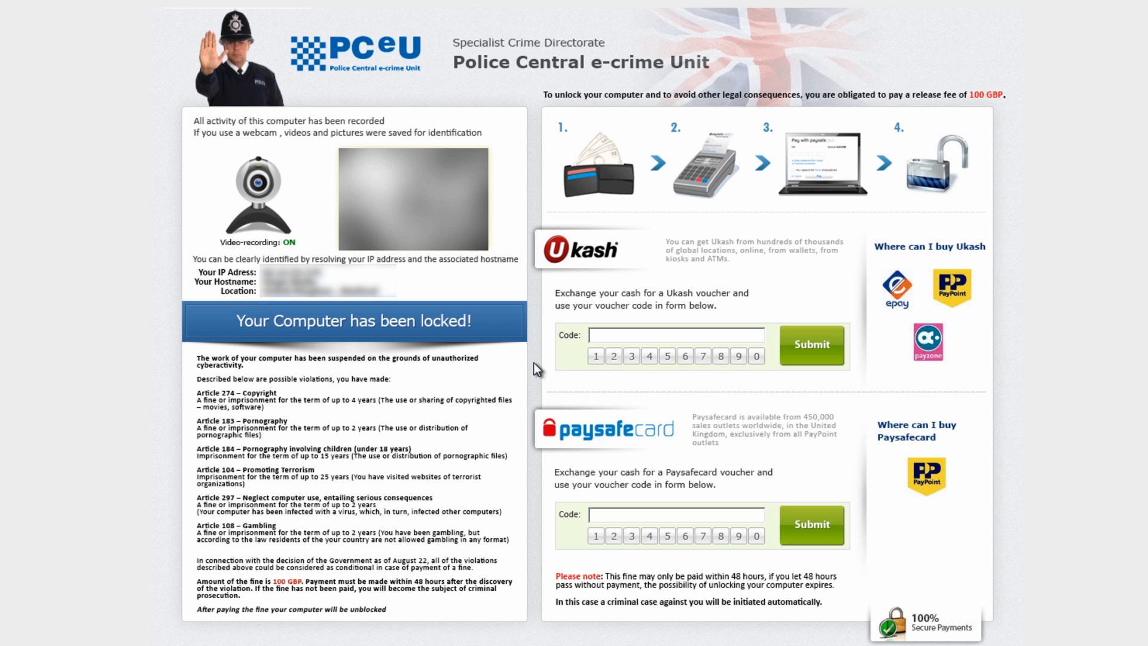
{"action": "left_click", "coordinate": [674, 335]}
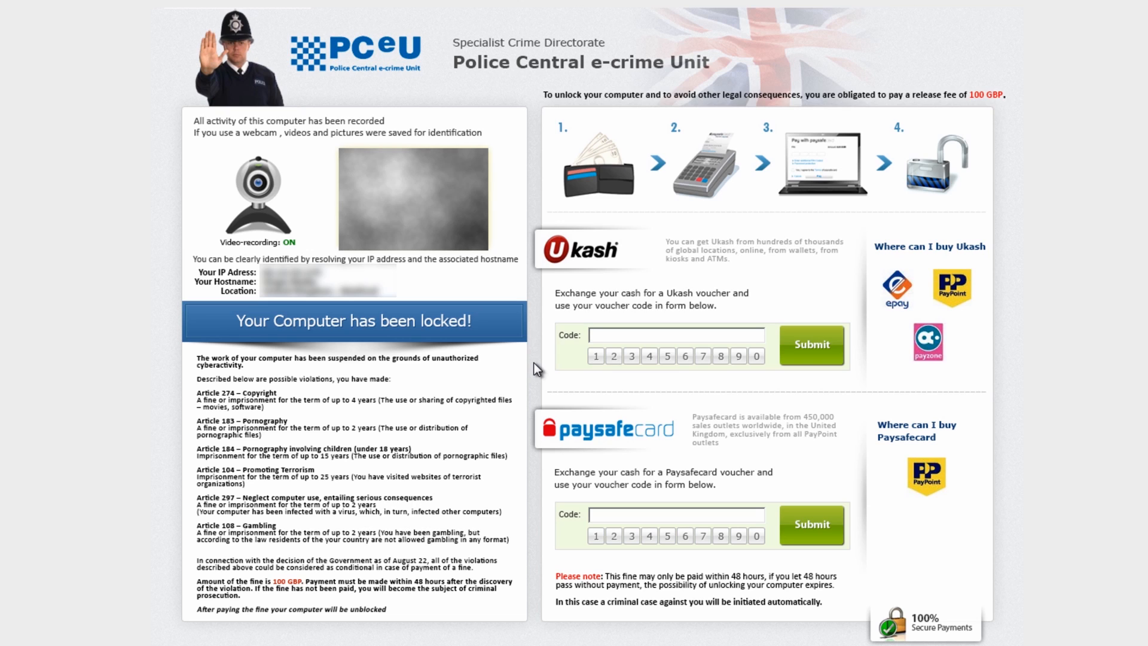
{"action": "left_click", "coordinate": [674, 334]}
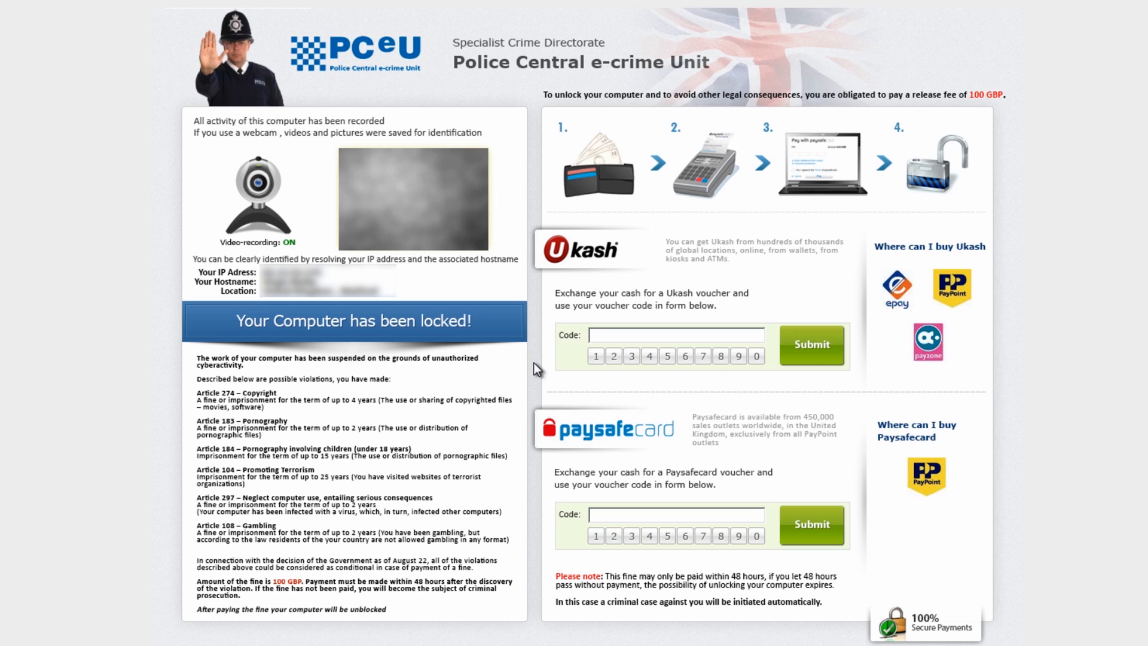
{"action": "mouse_move", "coordinate": [717, 215]}
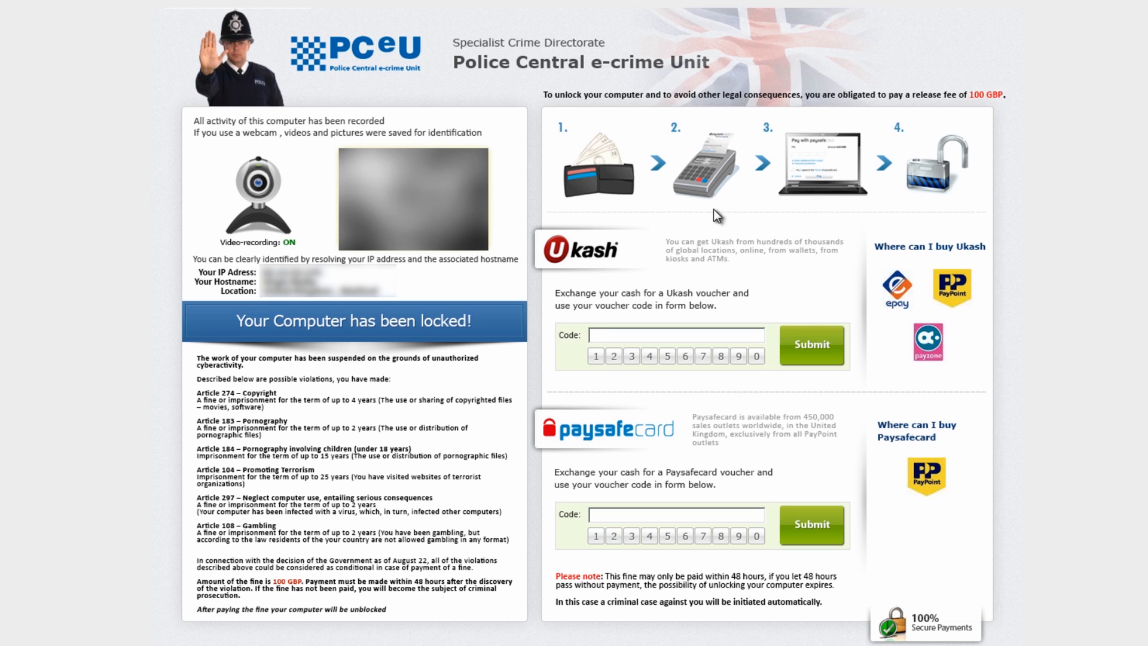
{"action": "mouse_move", "coordinate": [64, 209]}
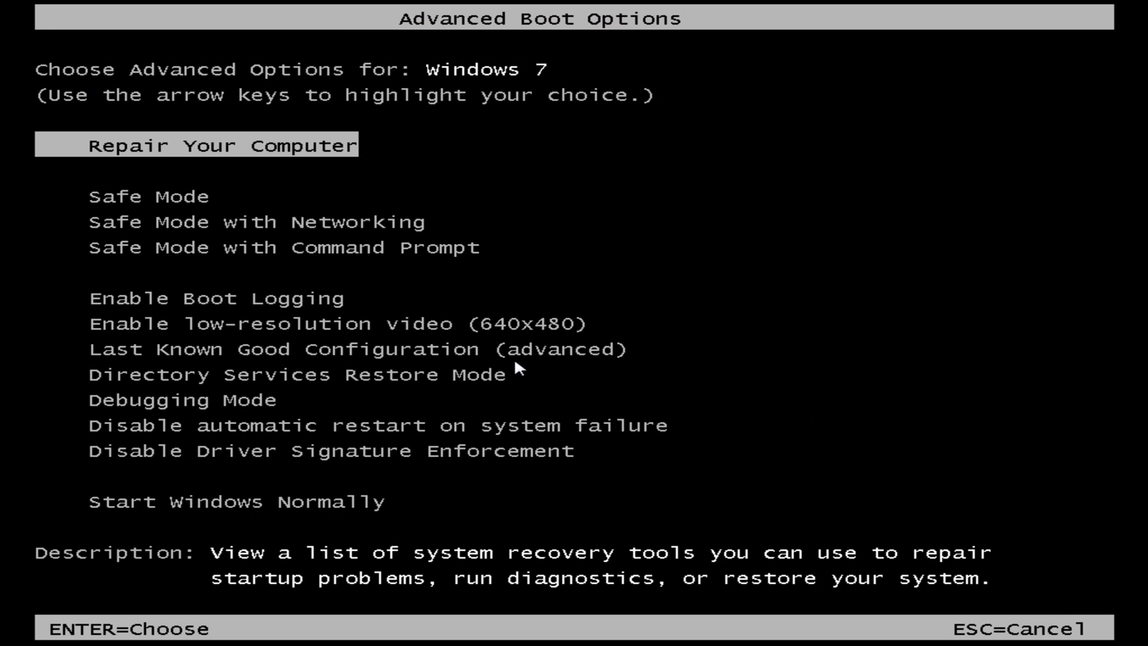
{"action": "mouse_move", "coordinate": [509, 370]}
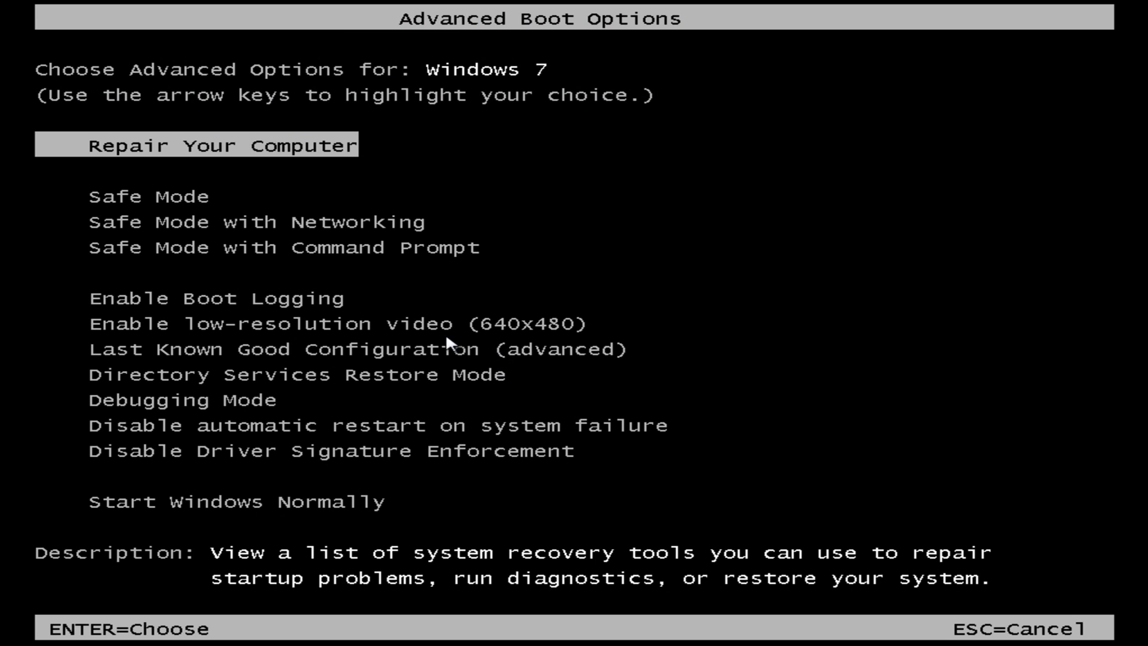
{"action": "key", "text": "Down"}
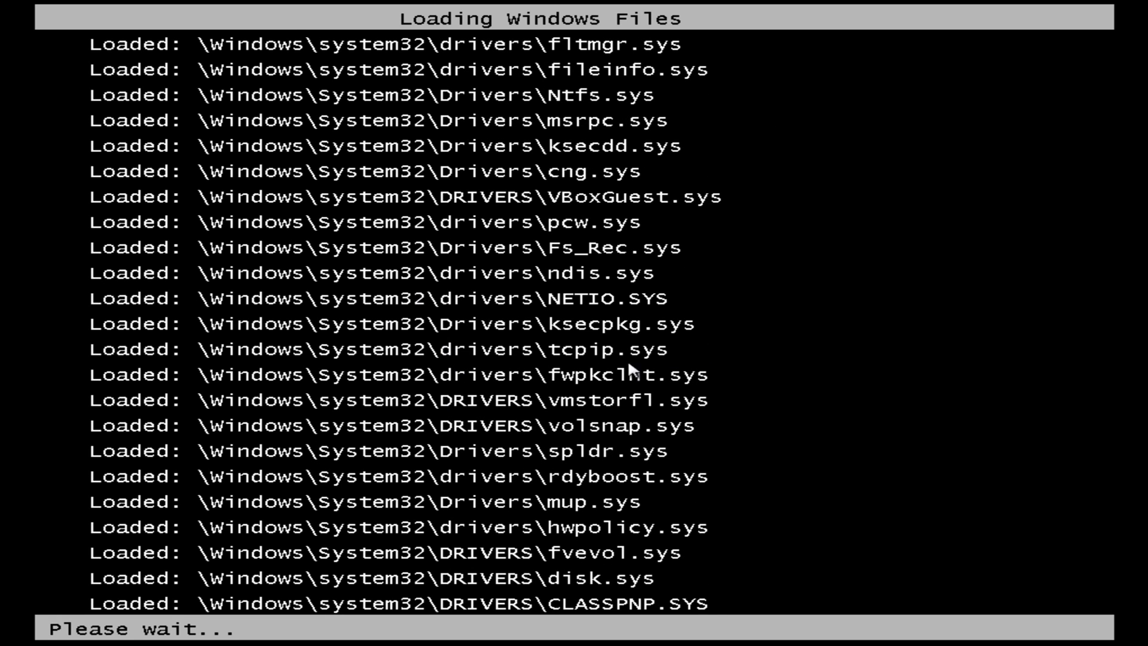
{"action": "mouse_move", "coordinate": [575, 370]}
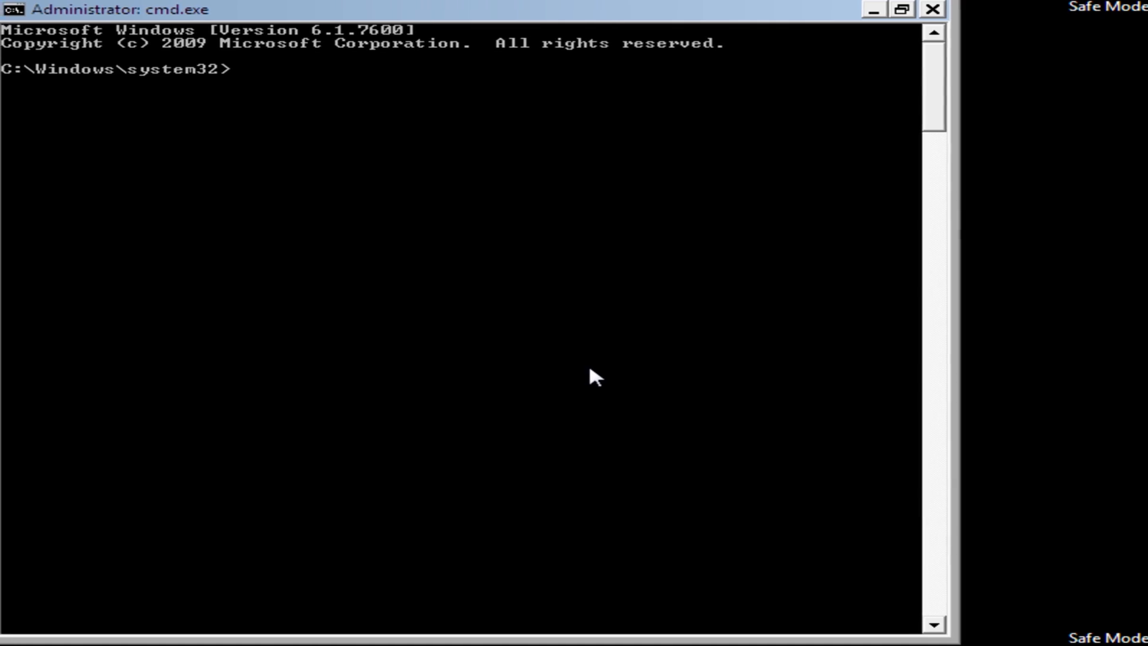
{"action": "mouse_move", "coordinate": [365, 124]}
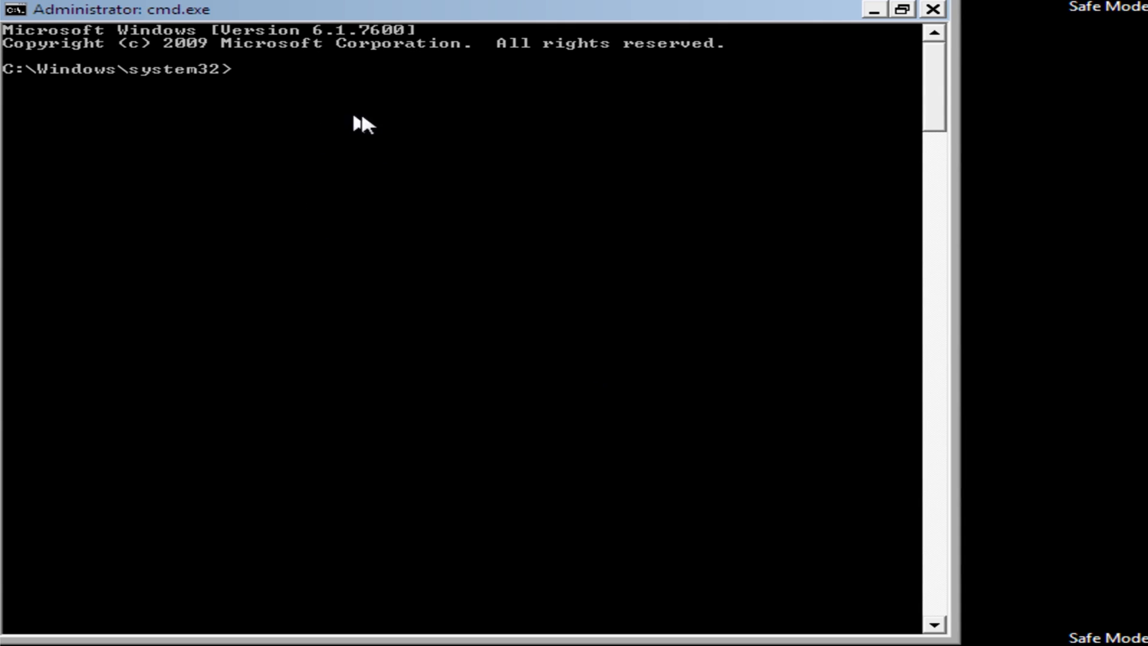
{"action": "mouse_move", "coordinate": [472, 270]}
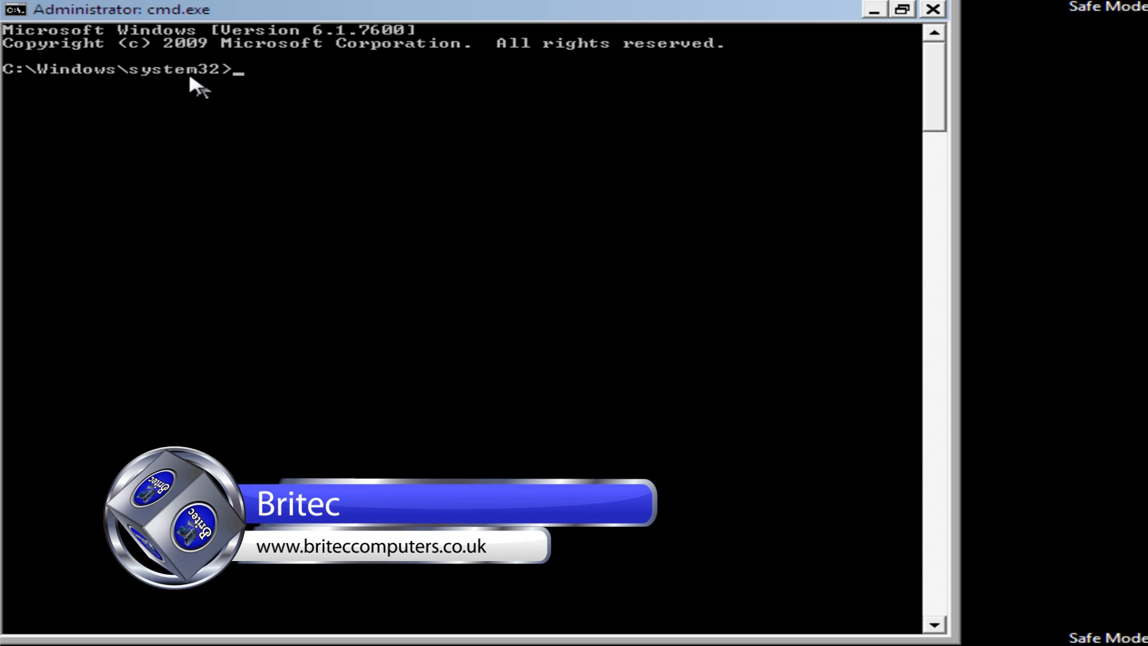
{"action": "mouse_move", "coordinate": [277, 160]}
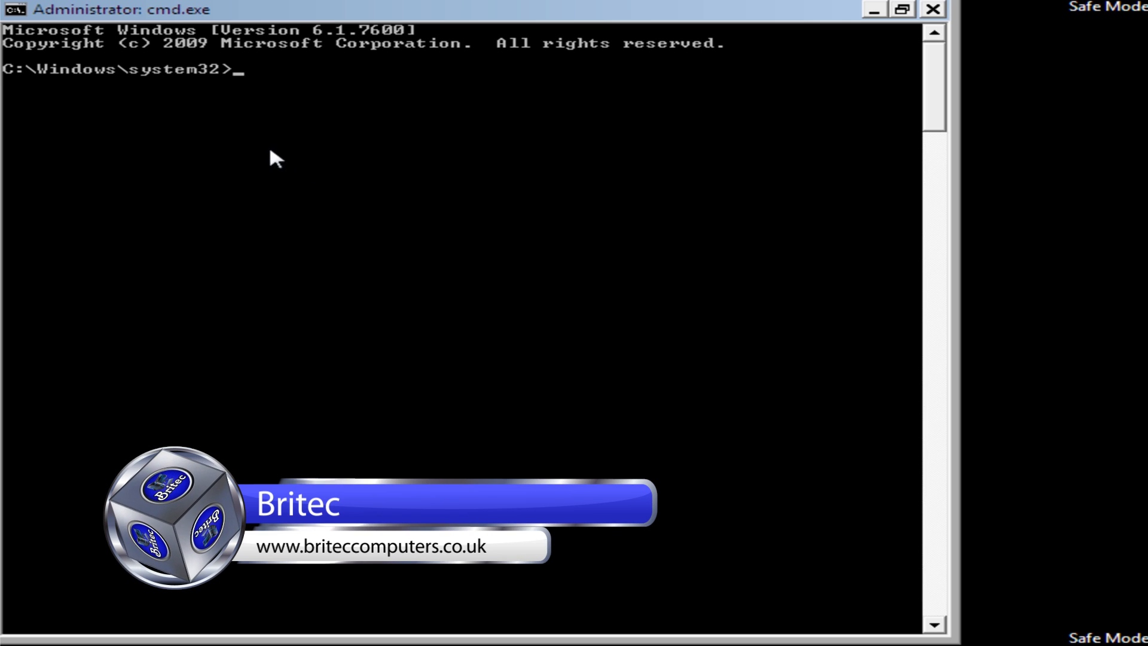
{"action": "mouse_move", "coordinate": [1092, 290]}
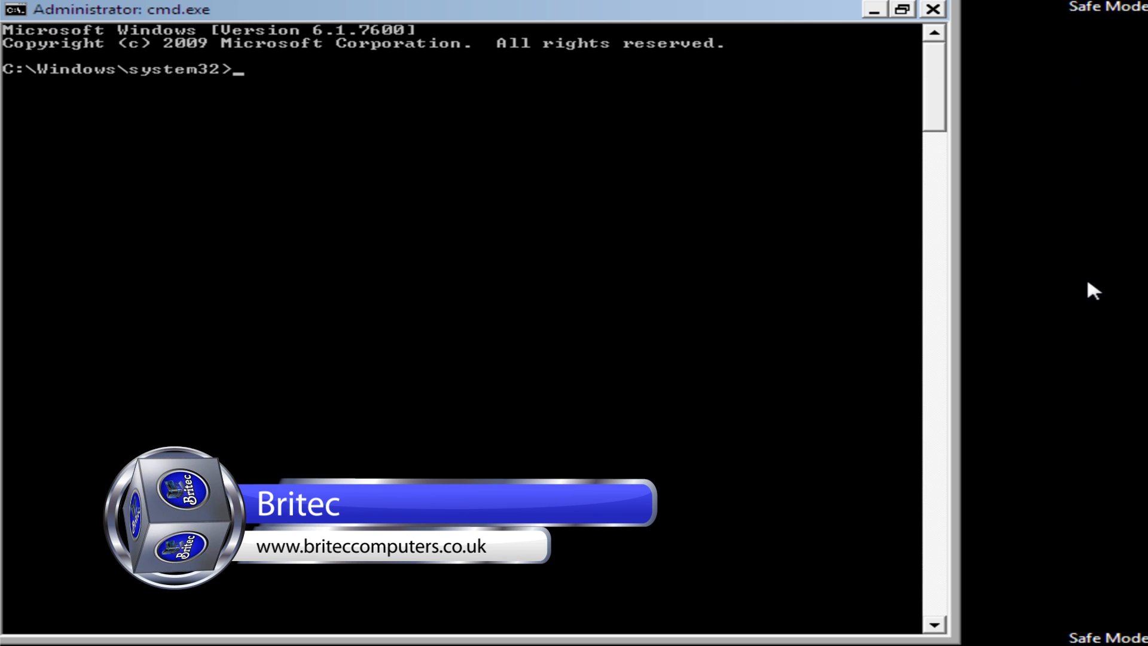
{"action": "mouse_move", "coordinate": [242, 86]}
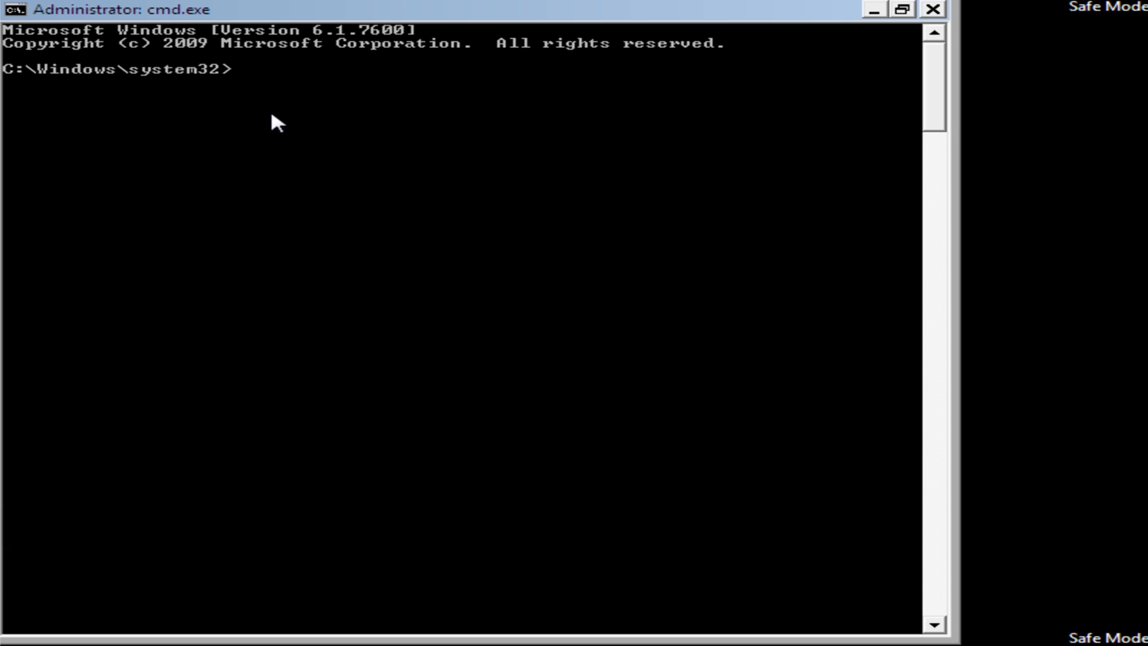
{"action": "mouse_move", "coordinate": [263, 131]}
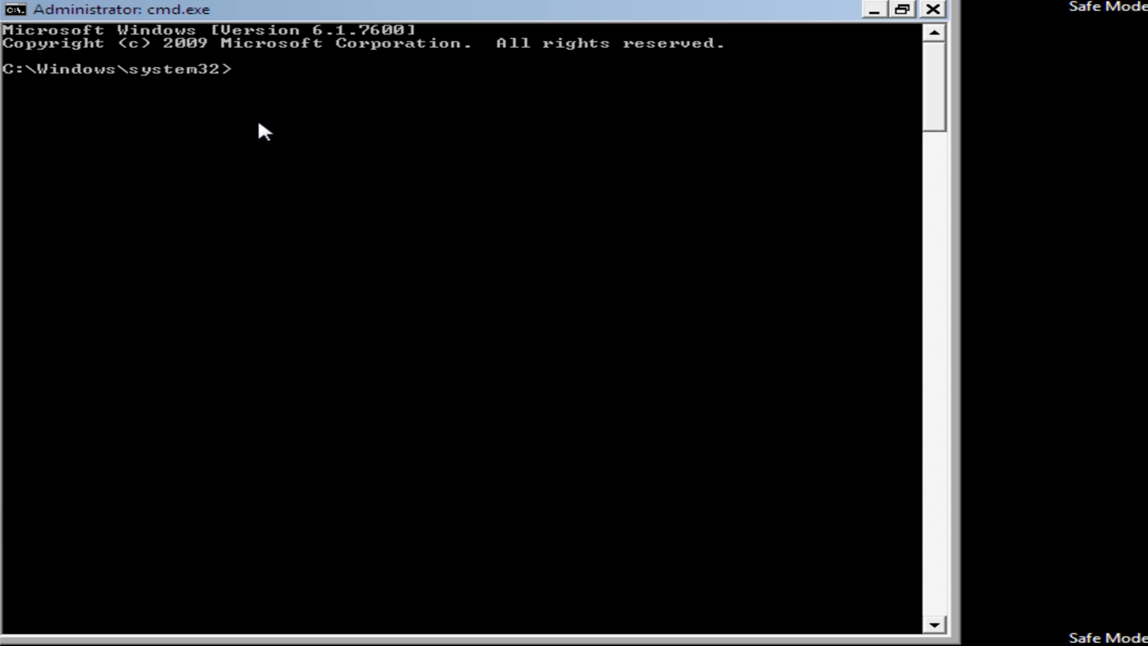
{"action": "mouse_move", "coordinate": [245, 143]}
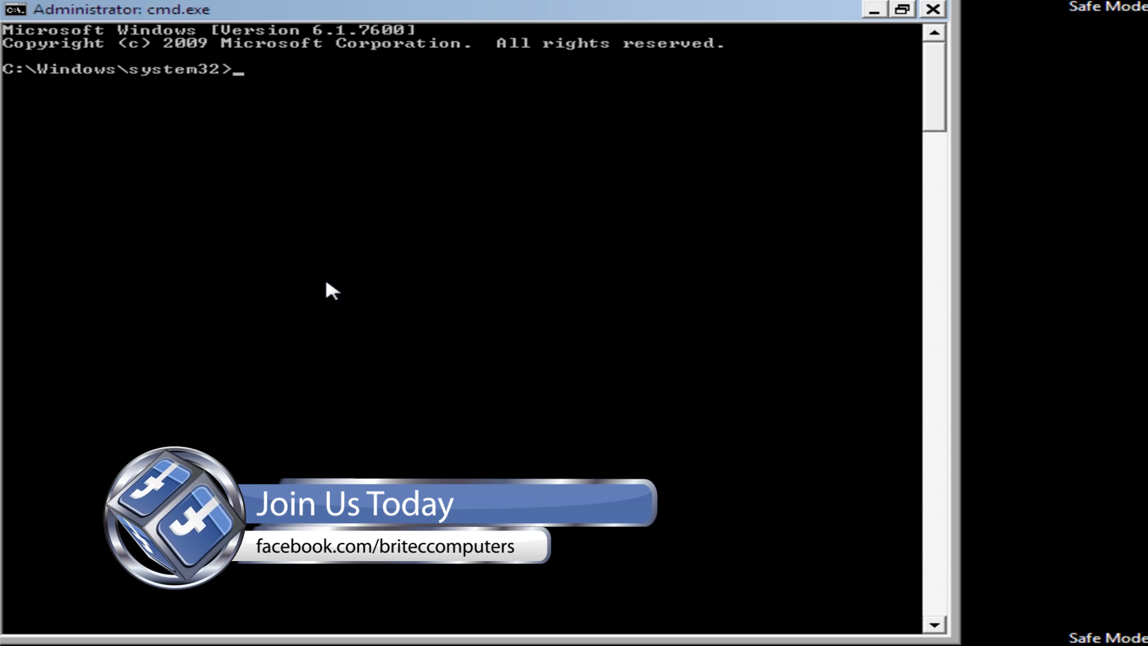
{"action": "mouse_move", "coordinate": [395, 211]}
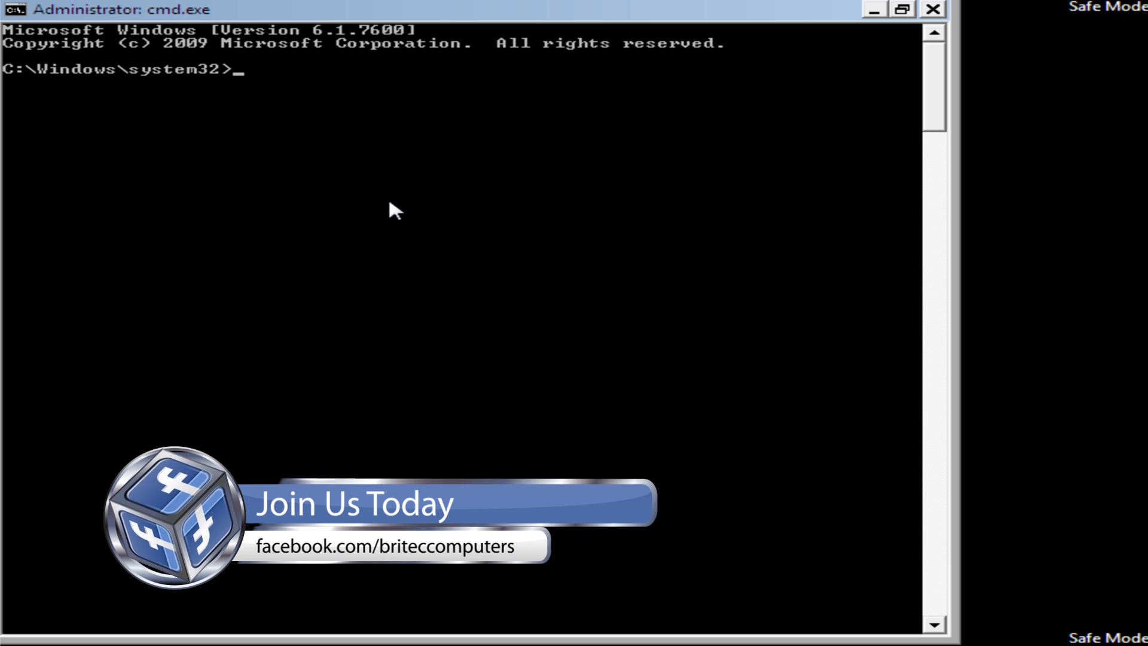
{"action": "mouse_move", "coordinate": [329, 266]}
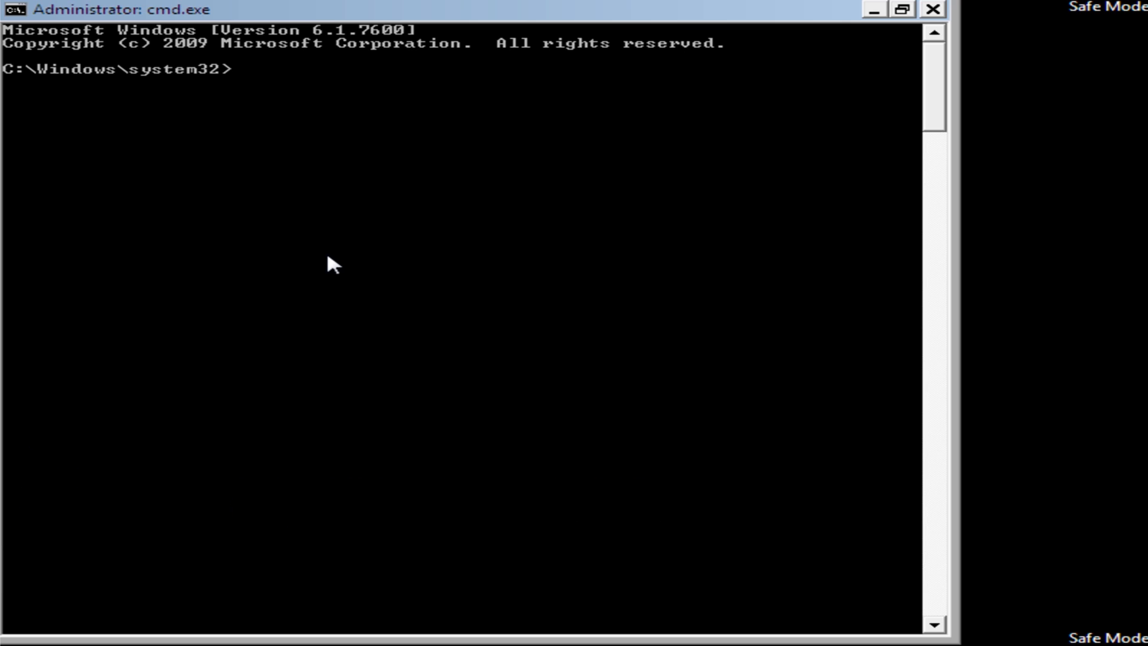
{"action": "mouse_move", "coordinate": [130, 94]}
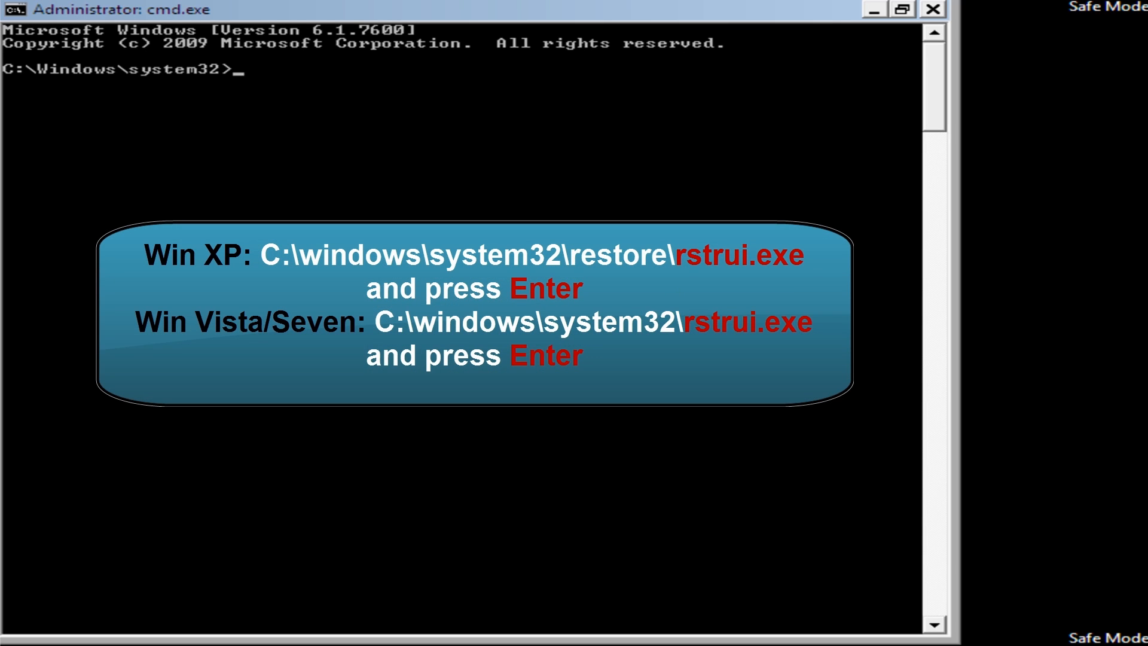
- Change directory into the restore folder with 'cd restore'
{"action": "type", "text": "cd"}
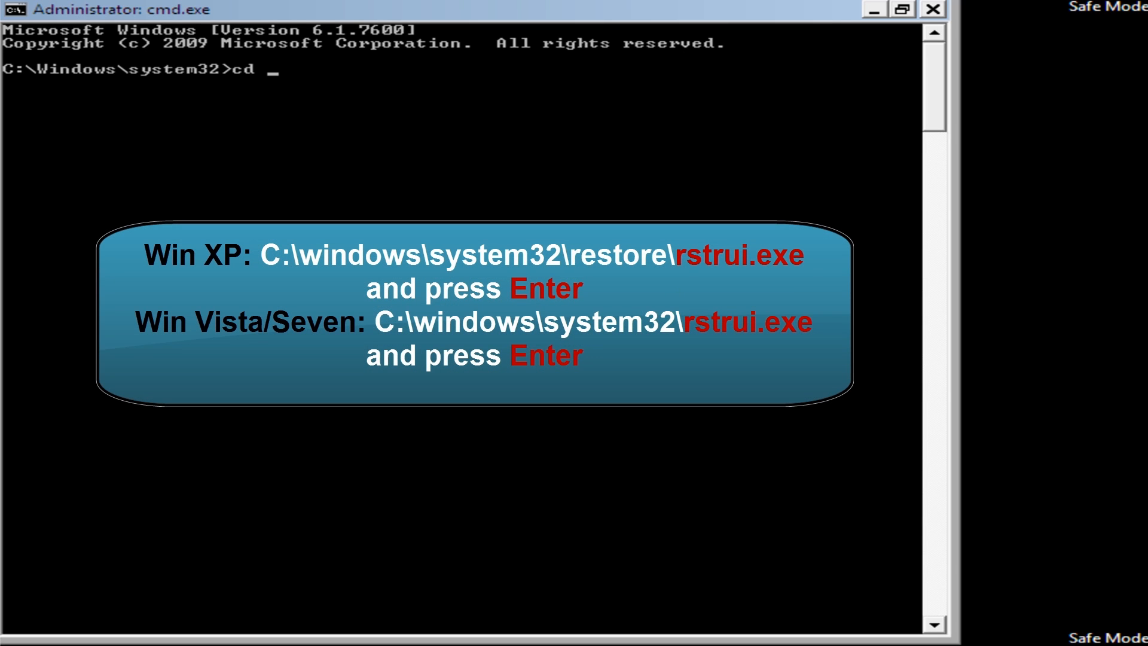
{"action": "type", "text": "restor"}
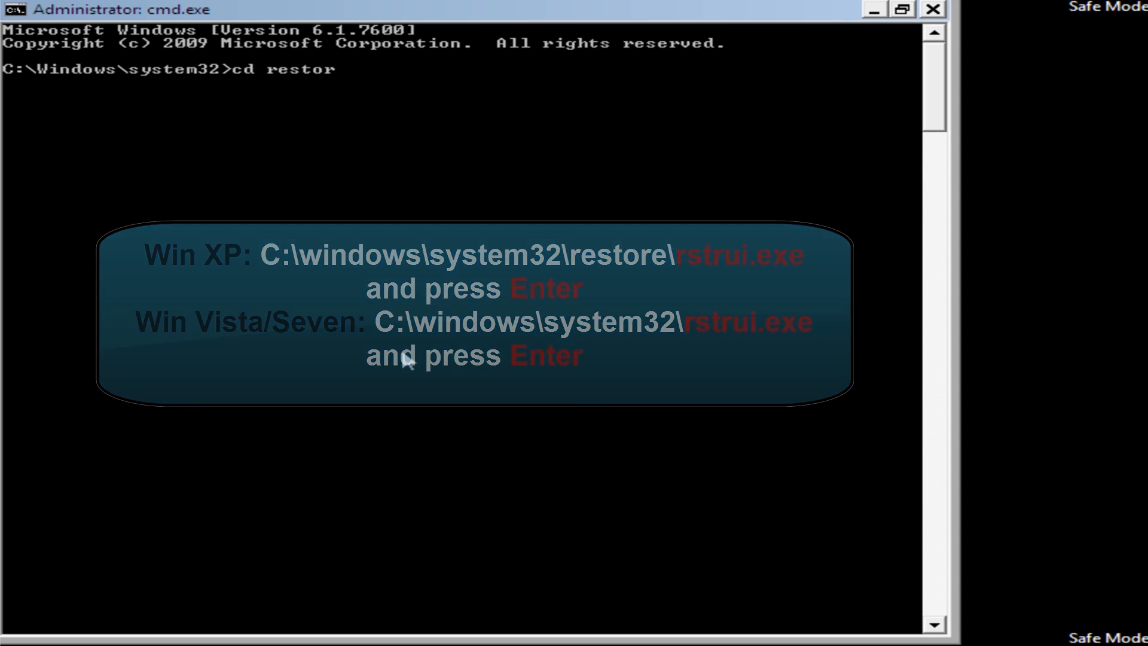
{"action": "key", "text": "Return"}
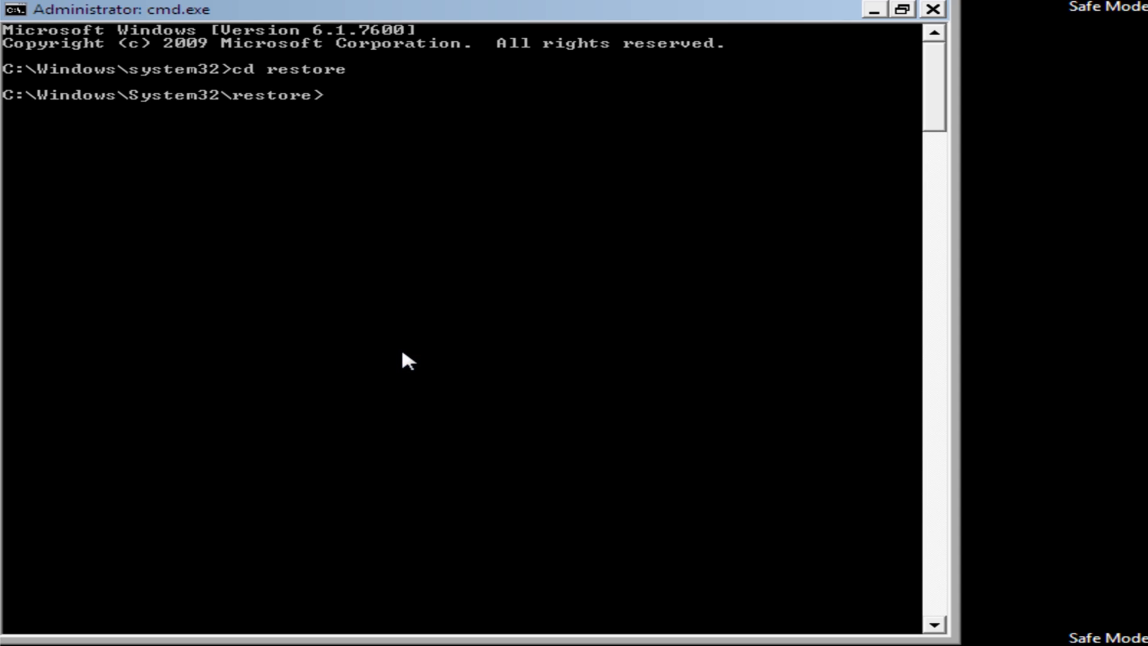
{"action": "mouse_move", "coordinate": [255, 143]}
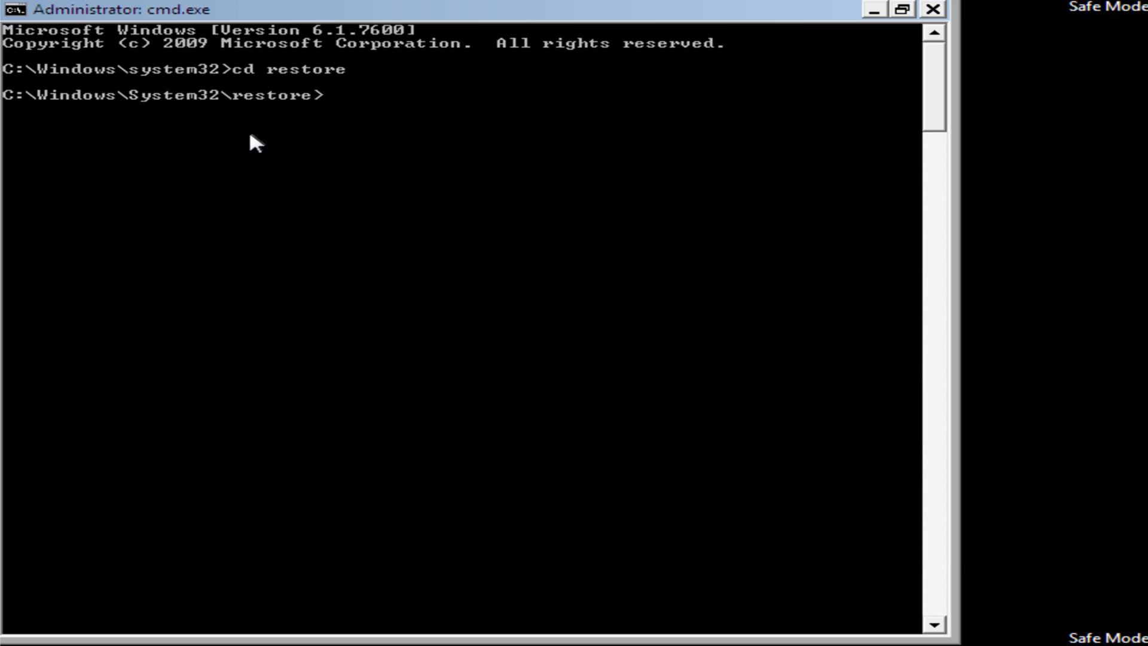
{"action": "mouse_move", "coordinate": [540, 268]}
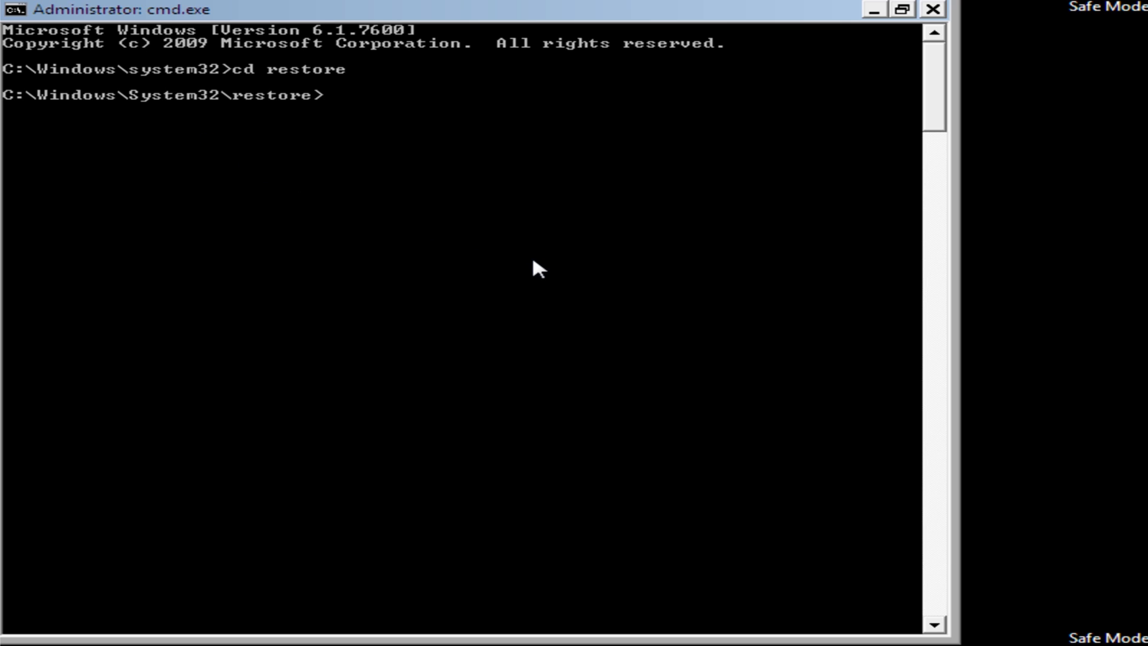
- Type 'rstrui.exe' at the prompt, then clear the line
{"action": "type", "text": "rs"}
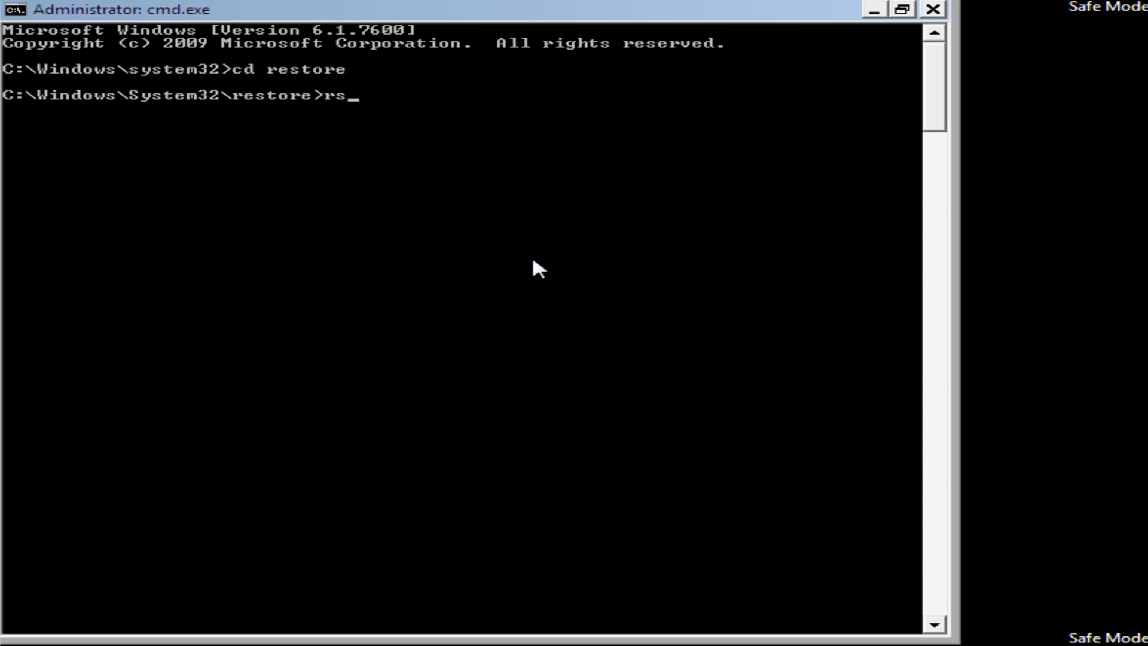
{"action": "type", "text": "tru"}
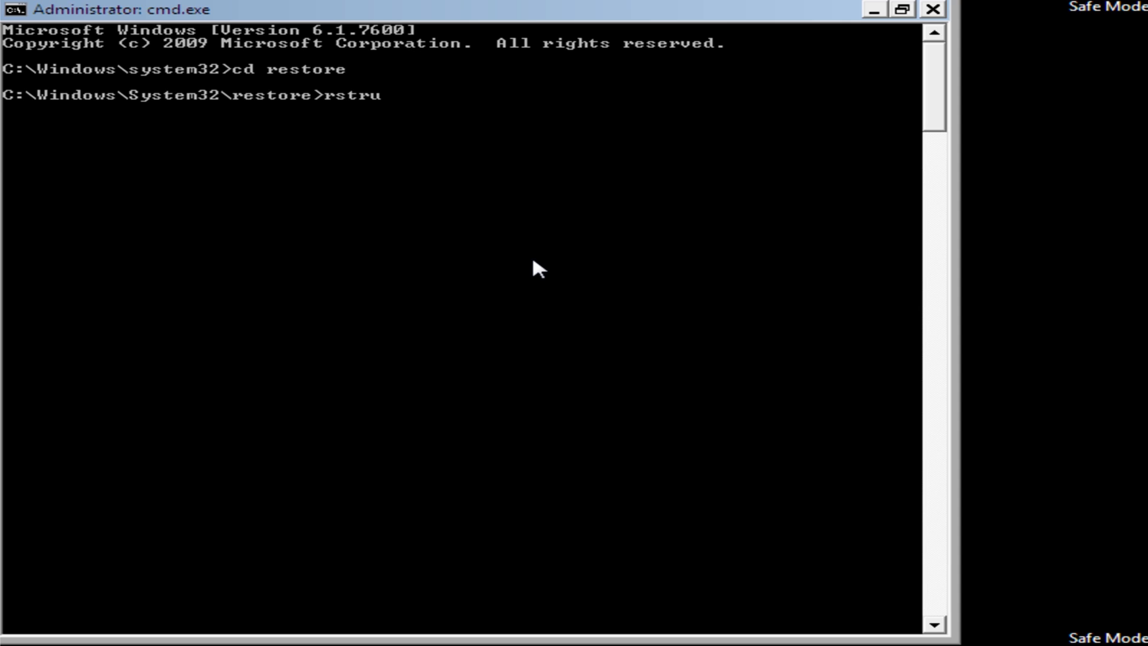
{"action": "type", "text": "i.exe"}
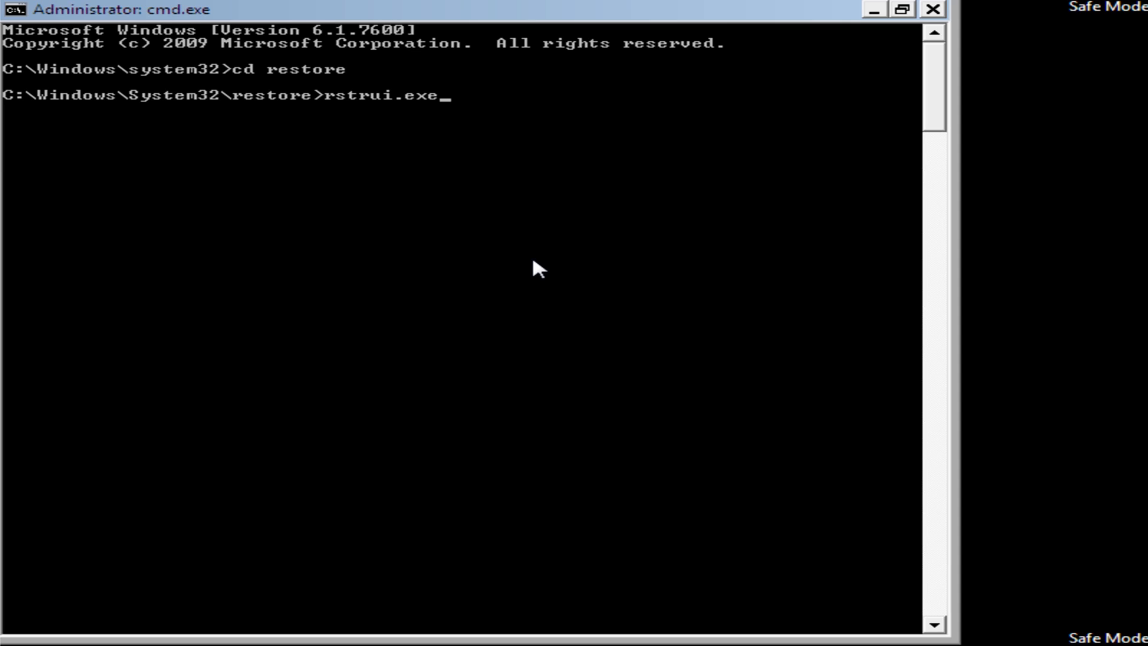
{"action": "key", "text": "Backspace"}
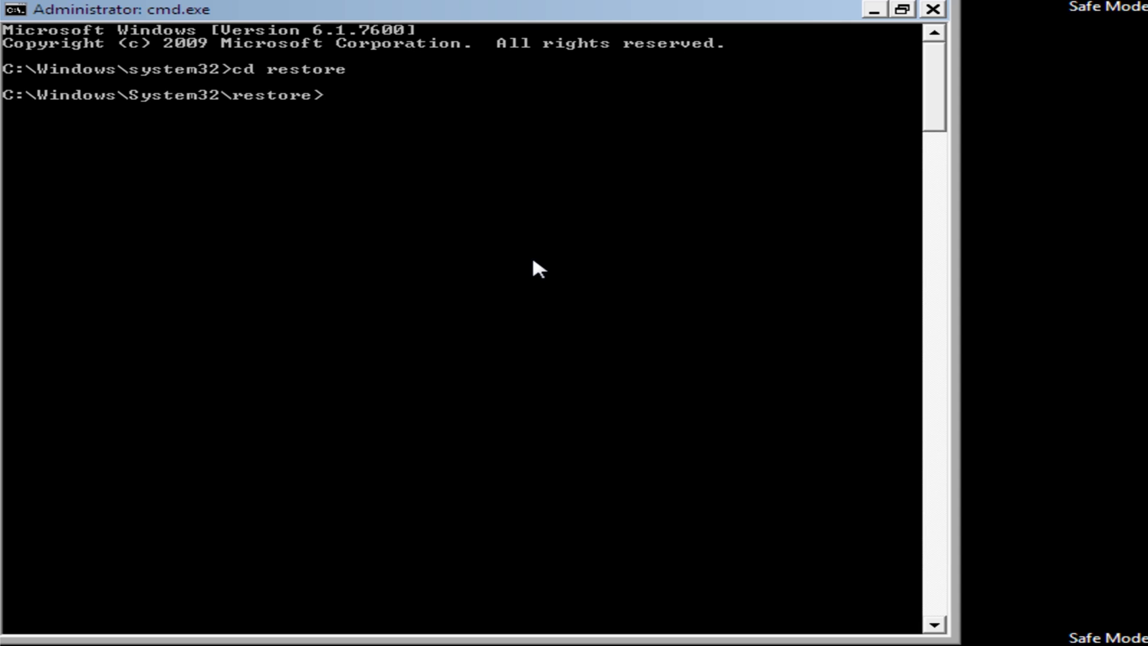
- Go back up to the System32 folder with 'cd ..'
{"action": "type", "text": "cd"}
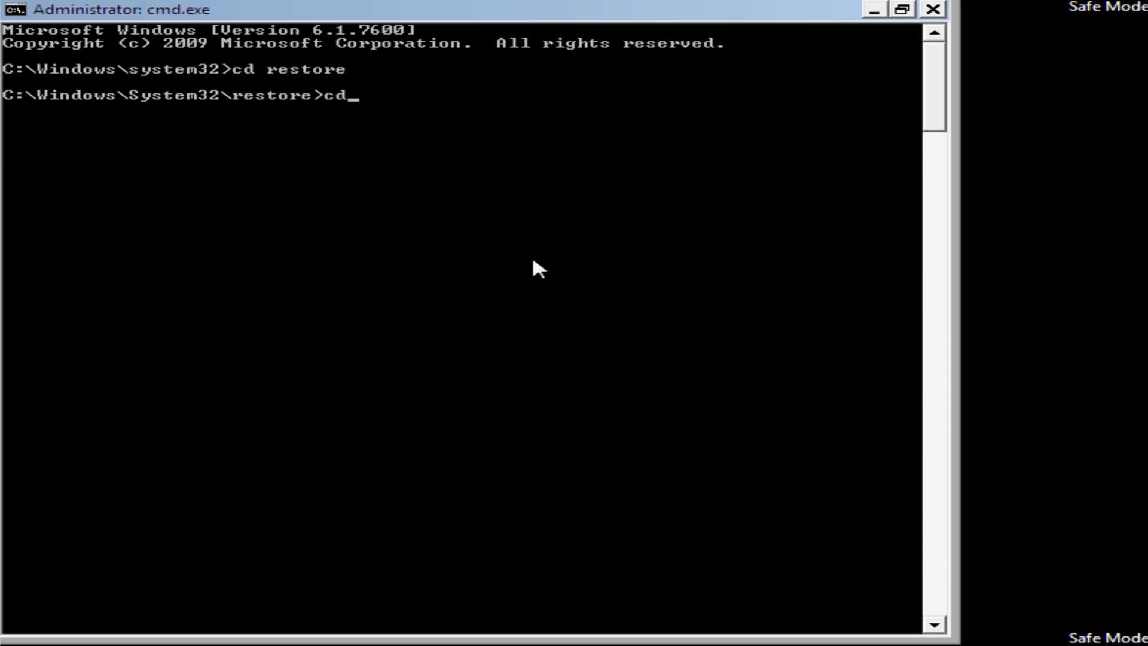
{"action": "type", "text": ".."}
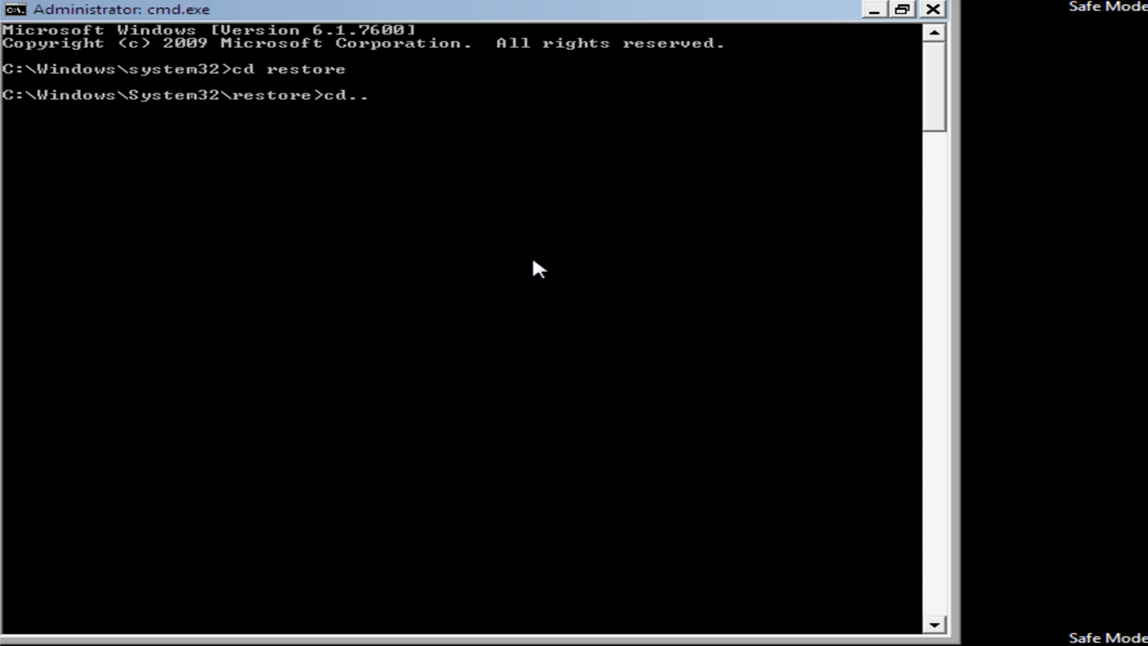
{"action": "key", "text": "Return"}
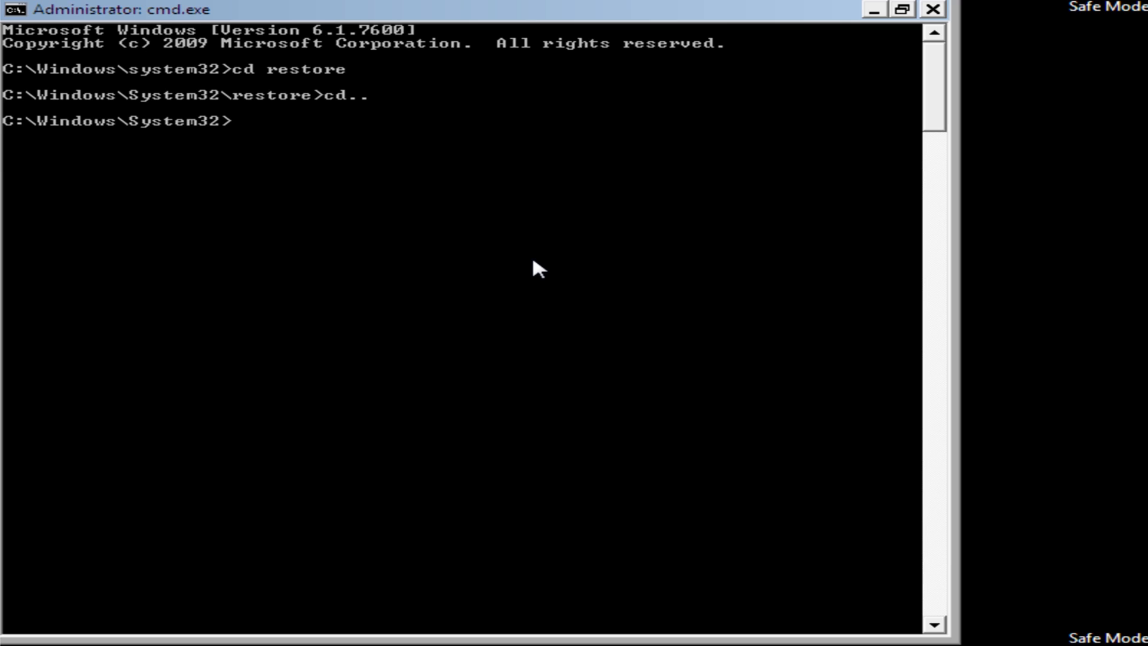
{"action": "mouse_move", "coordinate": [508, 306]}
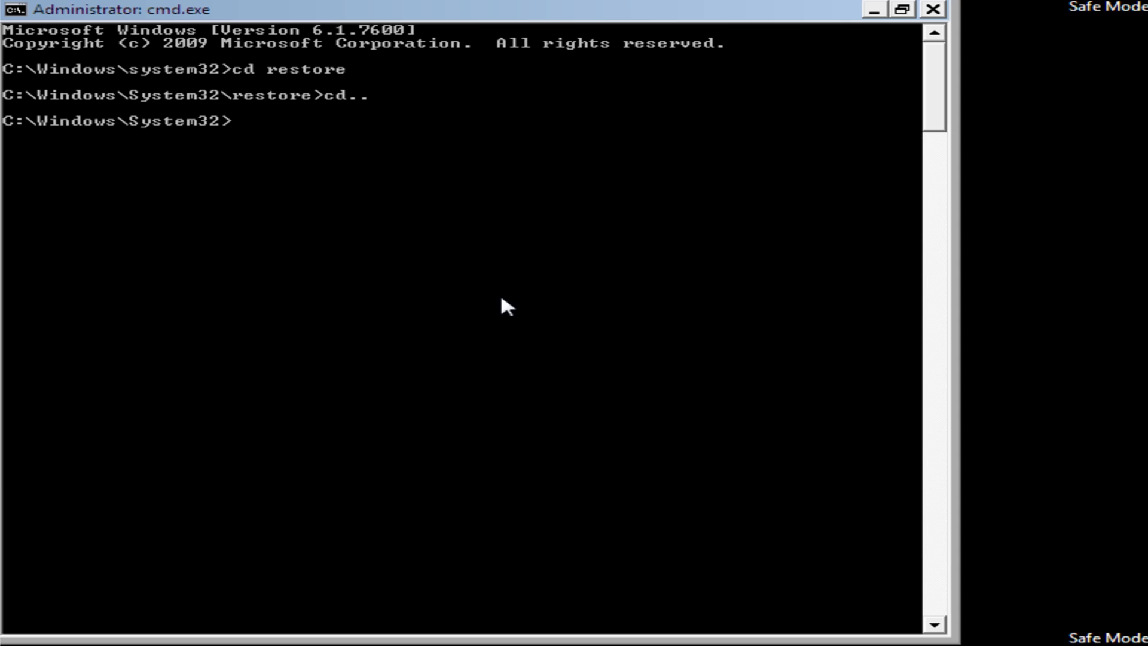
- Run 'rstrui' to launch the System Restore wizard
{"action": "type", "text": "r"}
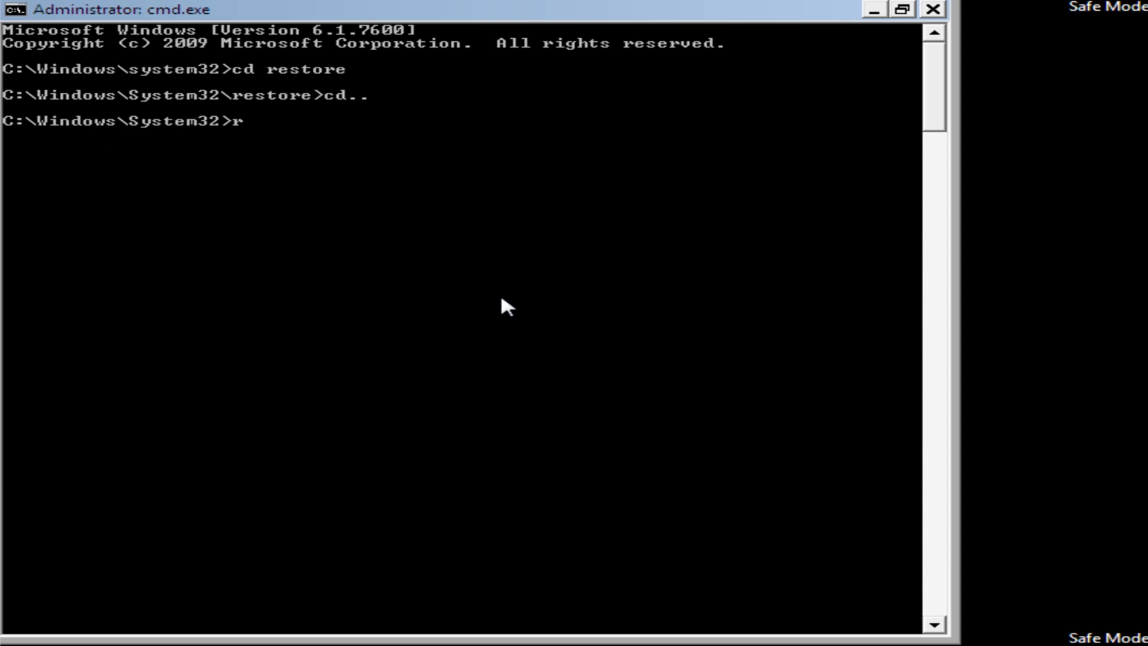
{"action": "type", "text": "st"}
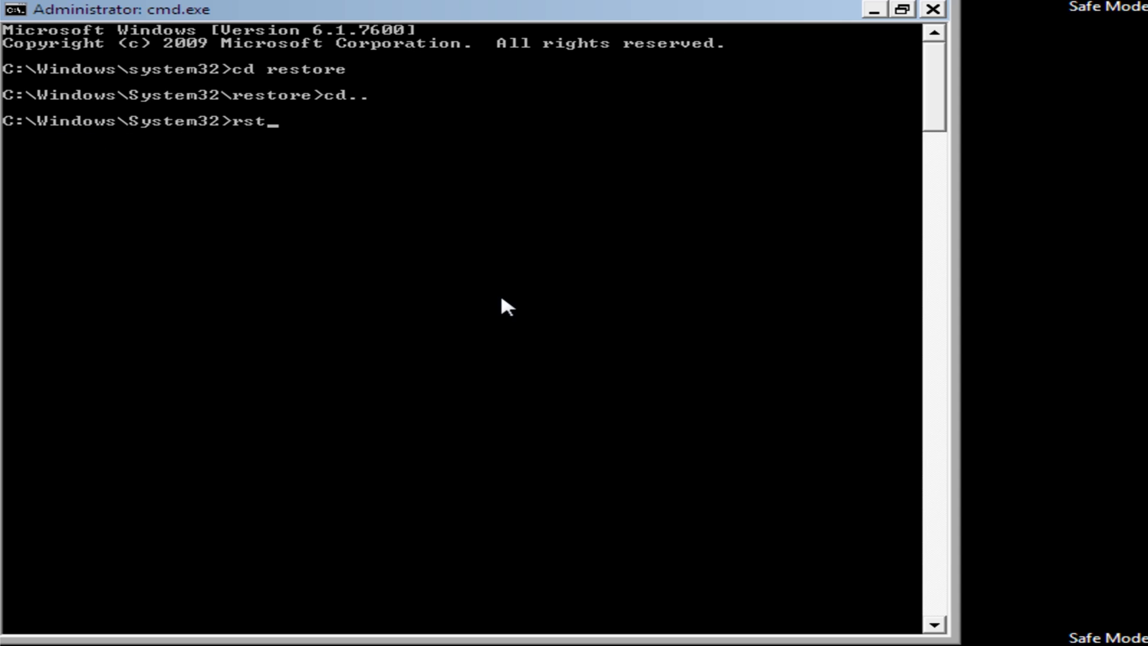
{"action": "type", "text": "rui."}
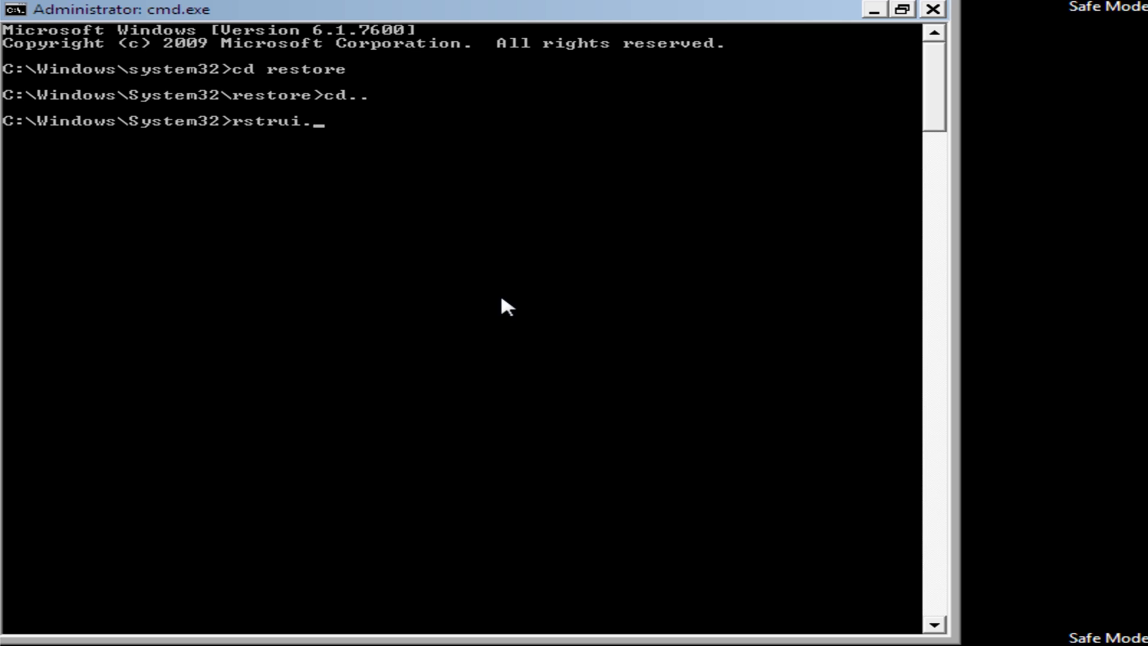
{"action": "key", "text": "Return"}
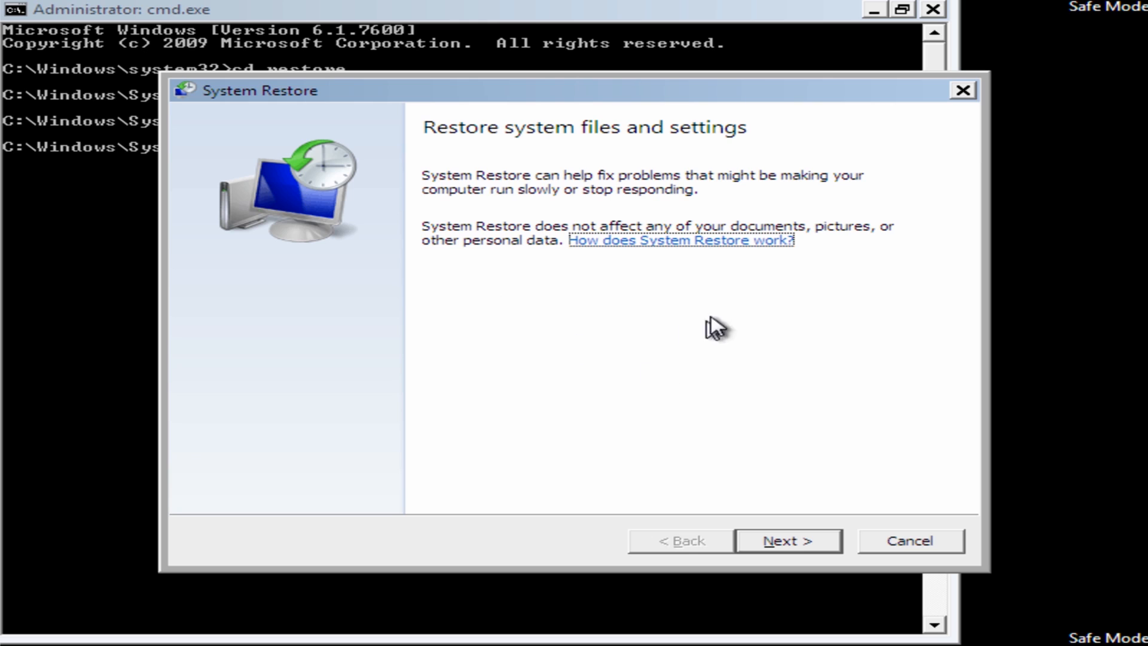
- Pass the welcome page and pick the 10/20/2012 11:21:45 PM Windows Update restore point
{"action": "left_click", "coordinate": [786, 540]}
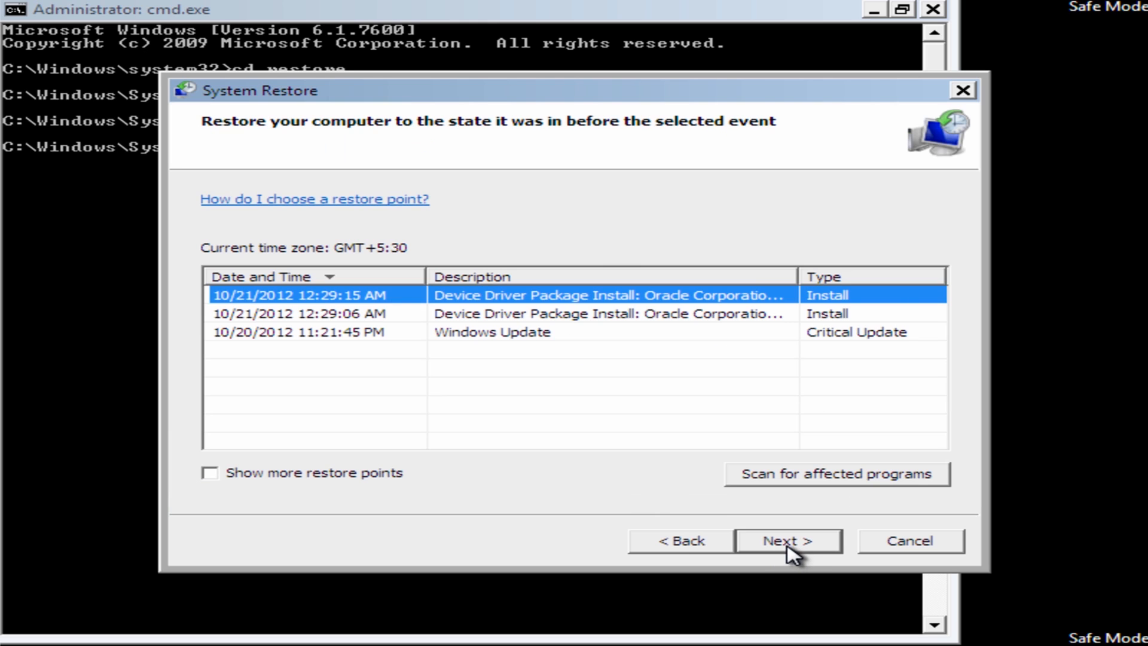
{"action": "mouse_move", "coordinate": [319, 365]}
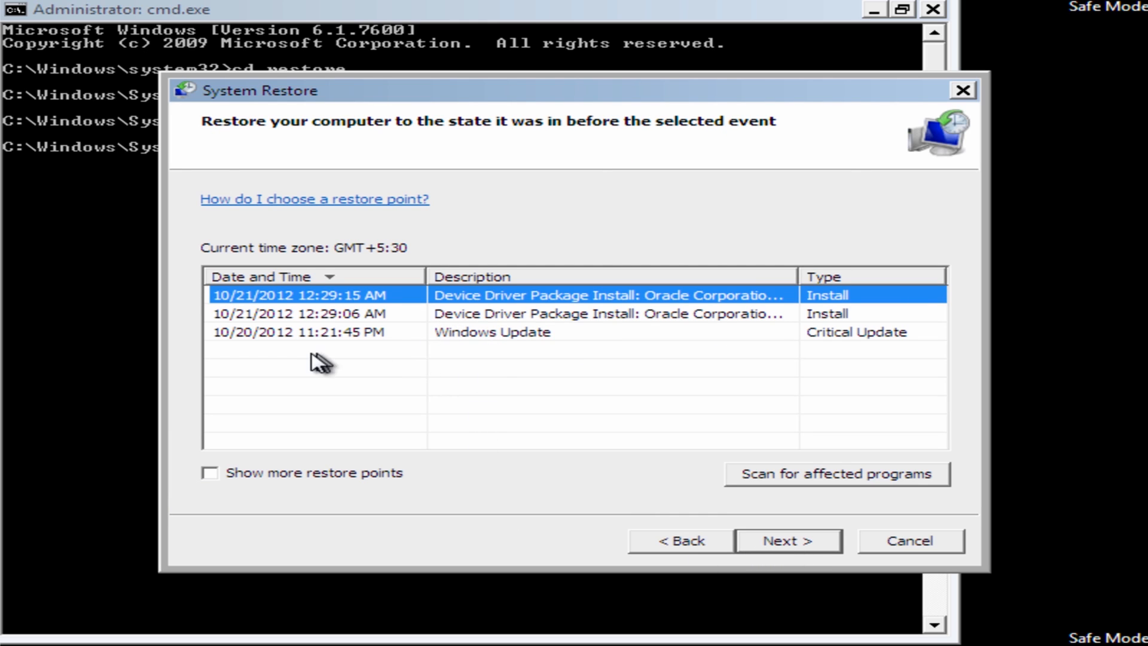
{"action": "mouse_move", "coordinate": [399, 361]}
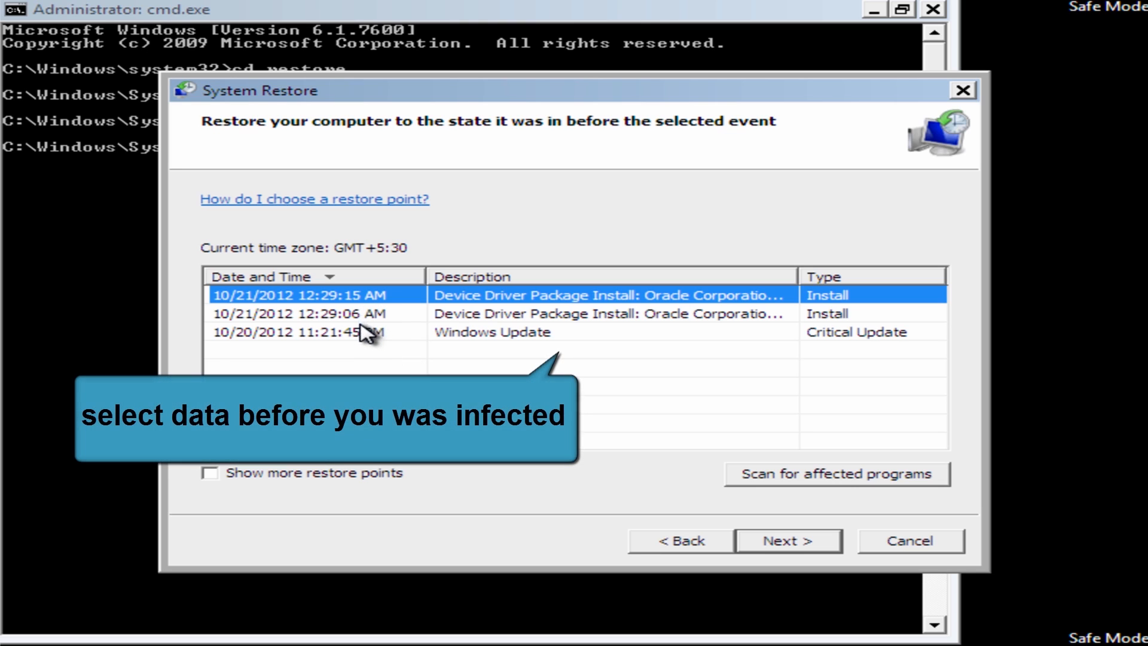
{"action": "mouse_move", "coordinate": [363, 345]}
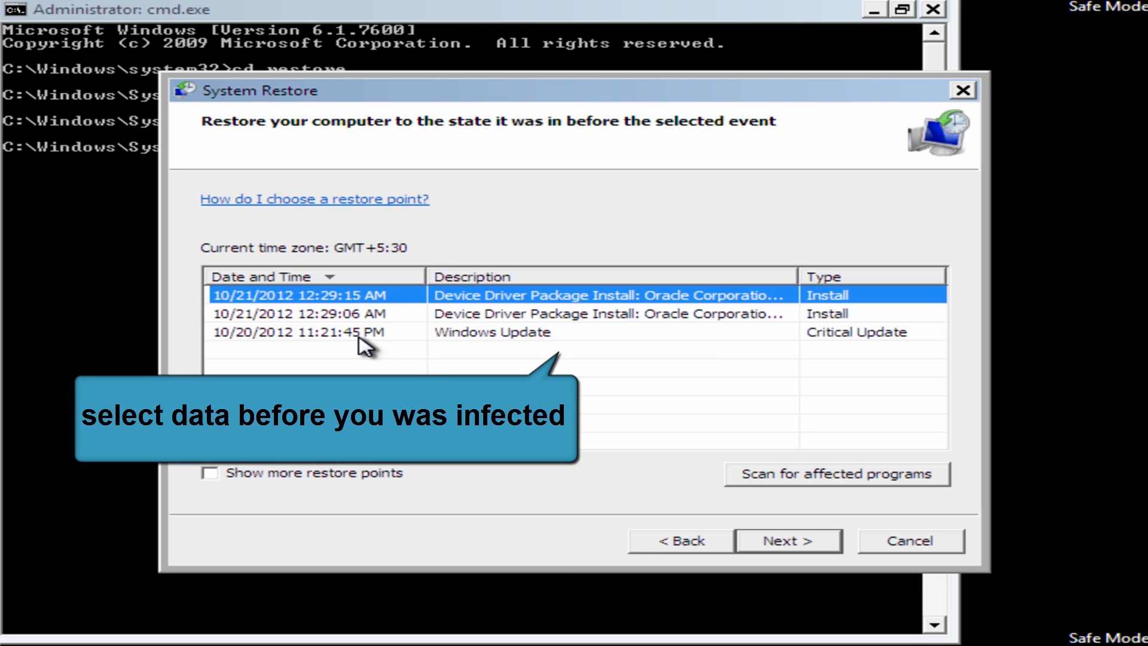
{"action": "mouse_move", "coordinate": [307, 344]}
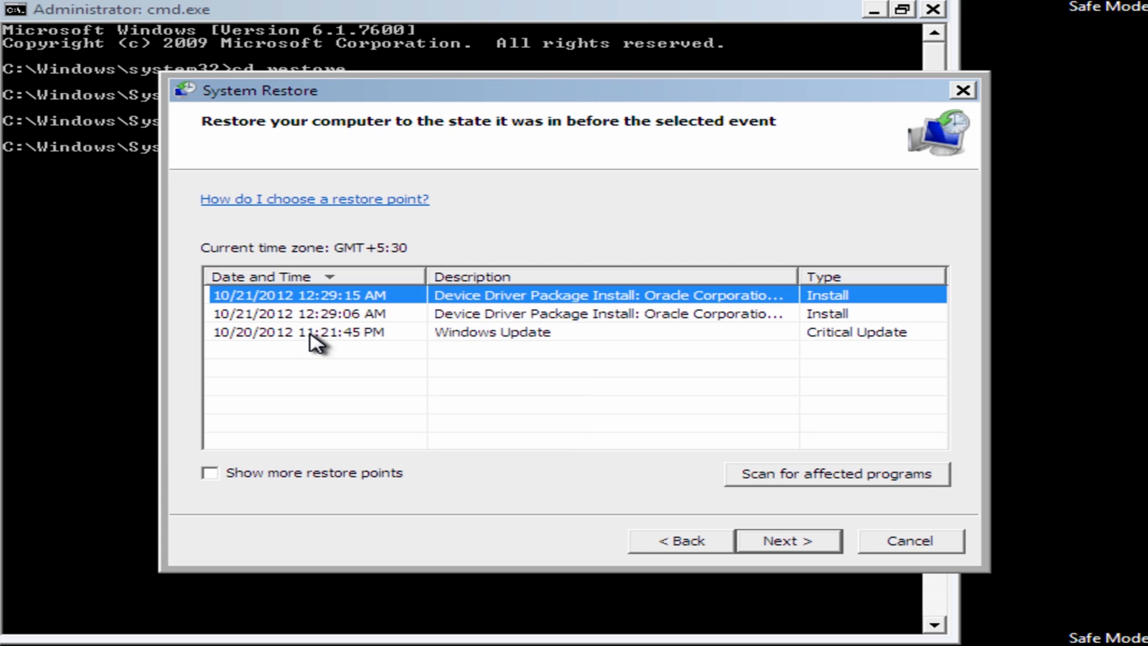
{"action": "mouse_move", "coordinate": [300, 345]}
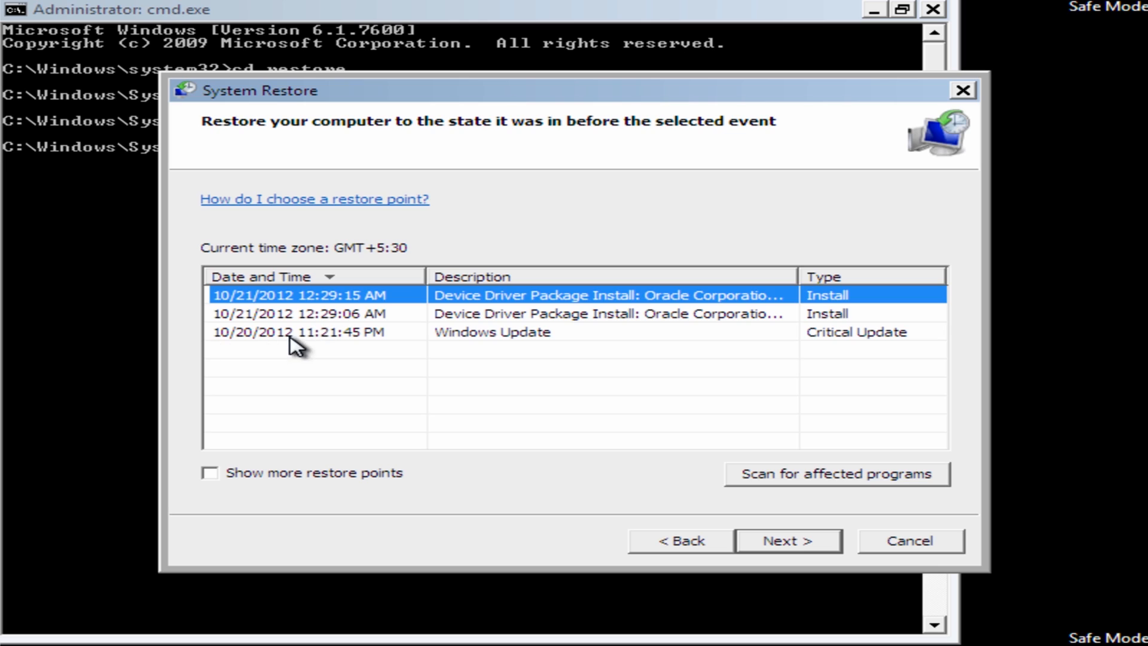
{"action": "mouse_move", "coordinate": [293, 350]}
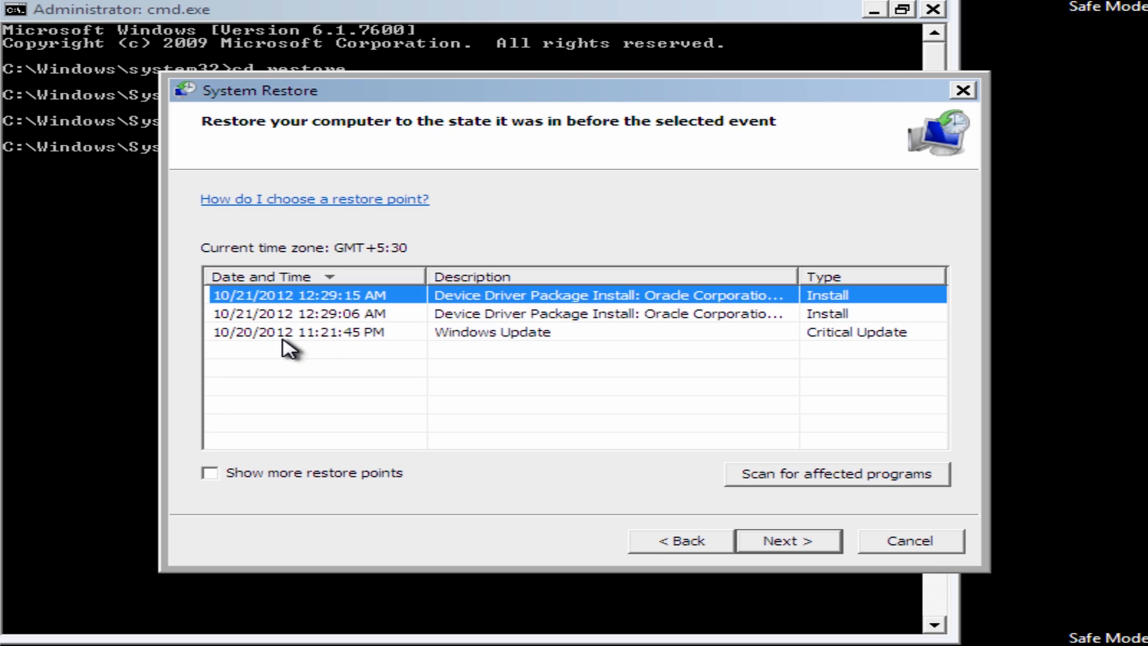
{"action": "mouse_move", "coordinate": [242, 341]}
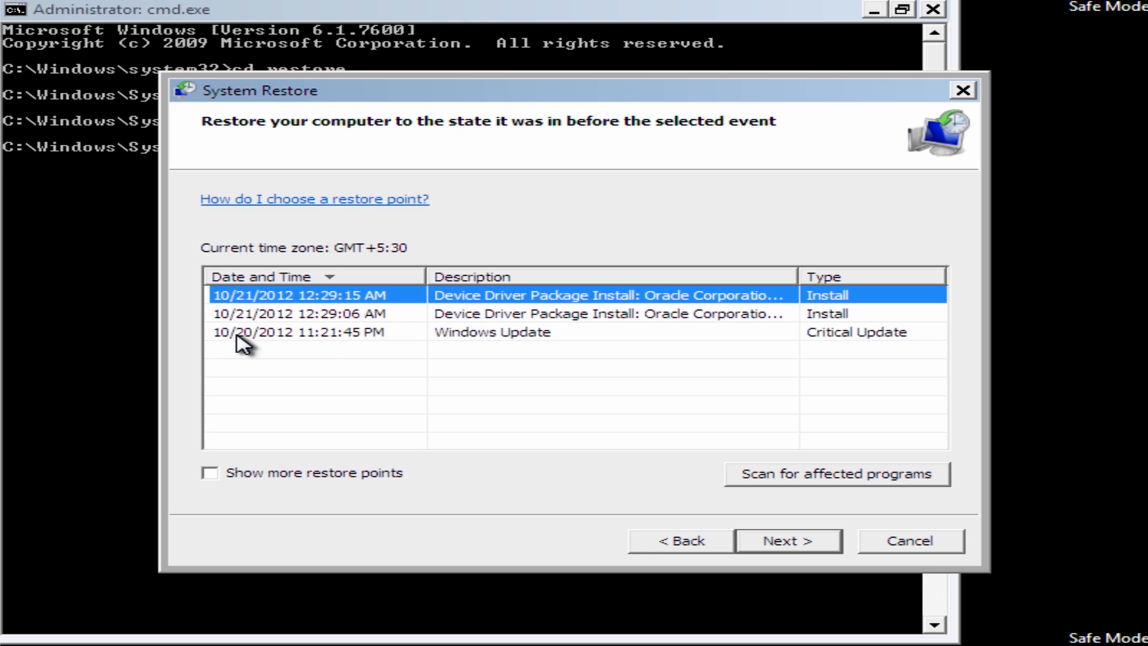
{"action": "mouse_move", "coordinate": [248, 341]}
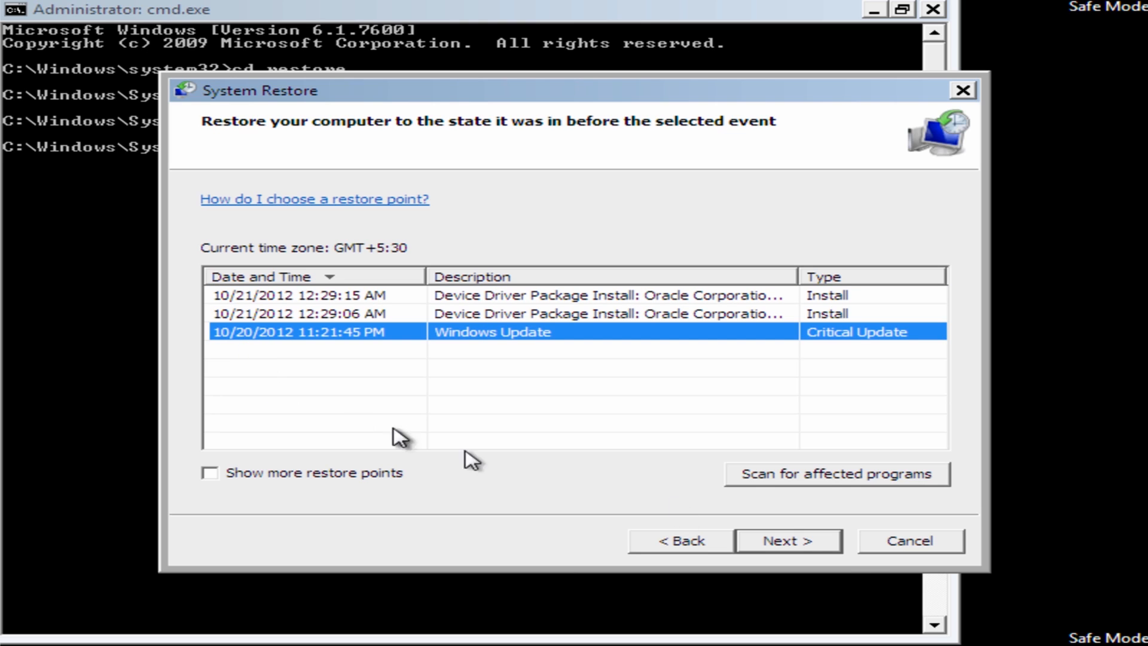
{"action": "left_click", "coordinate": [787, 541]}
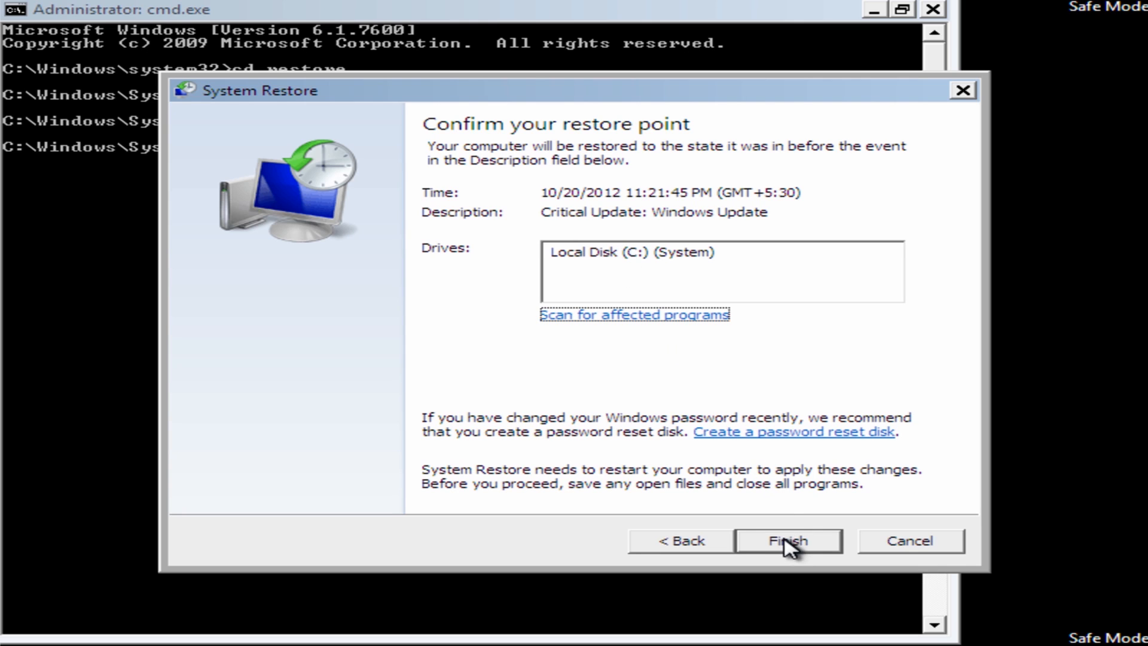
- Finish the wizard and accept the uninterruptible-restore warning to start restoring
{"action": "left_click", "coordinate": [787, 540]}
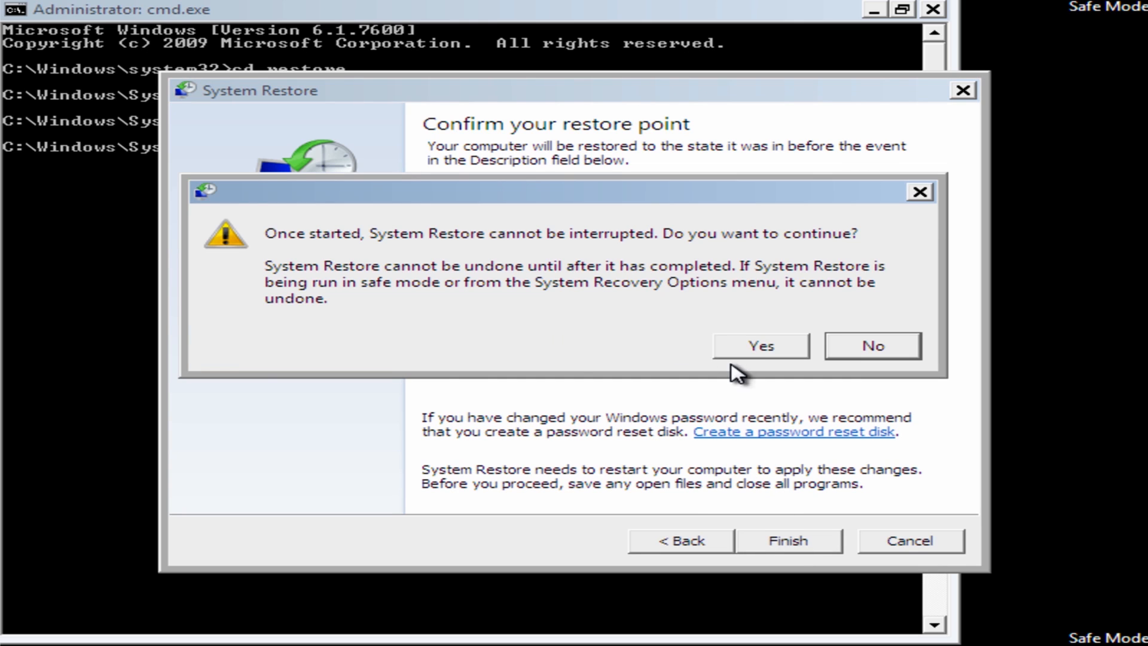
{"action": "left_click", "coordinate": [759, 345]}
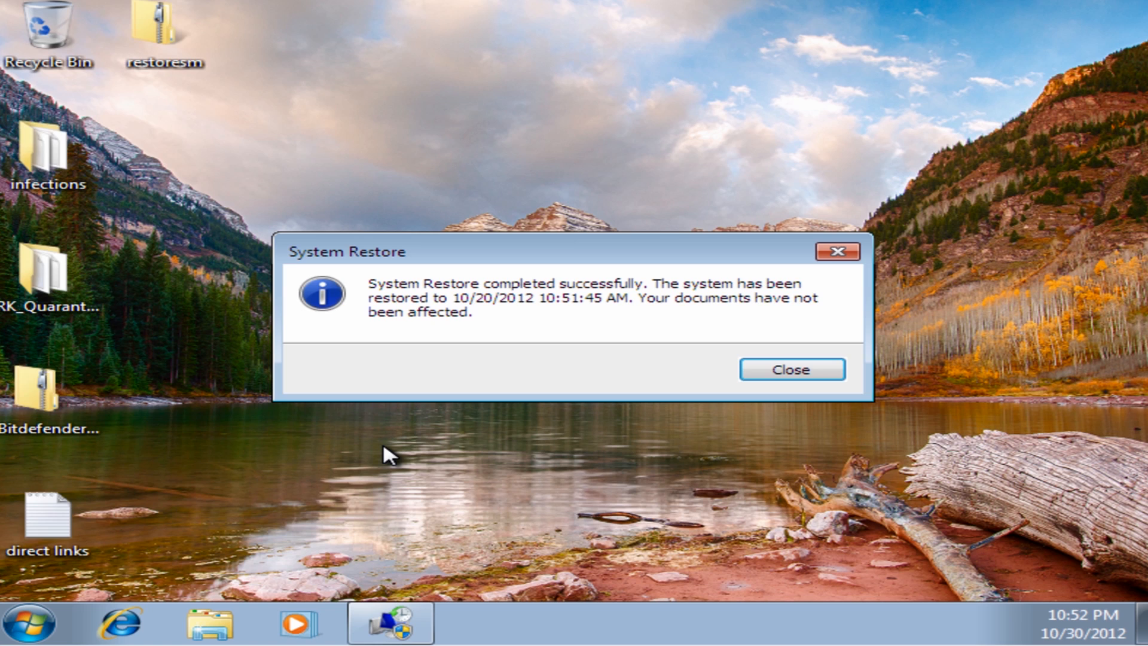
{"action": "mouse_move", "coordinate": [365, 434]}
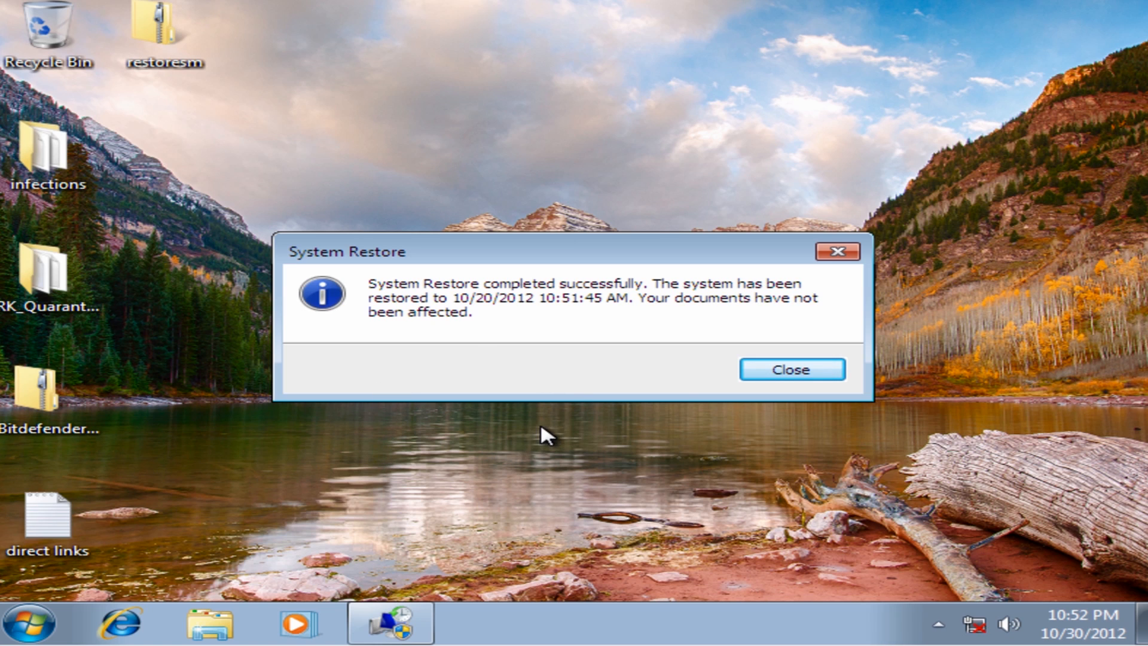
- Close the 'System Restore completed successfully' message box
{"action": "left_click", "coordinate": [790, 369]}
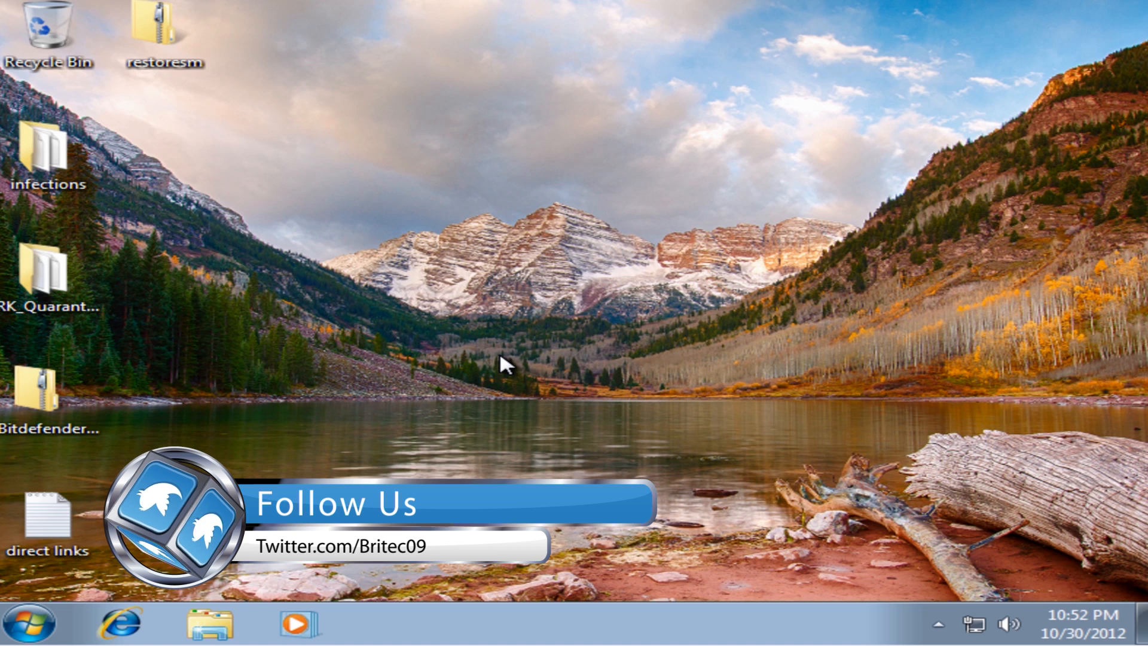
{"action": "mouse_move", "coordinate": [501, 355]}
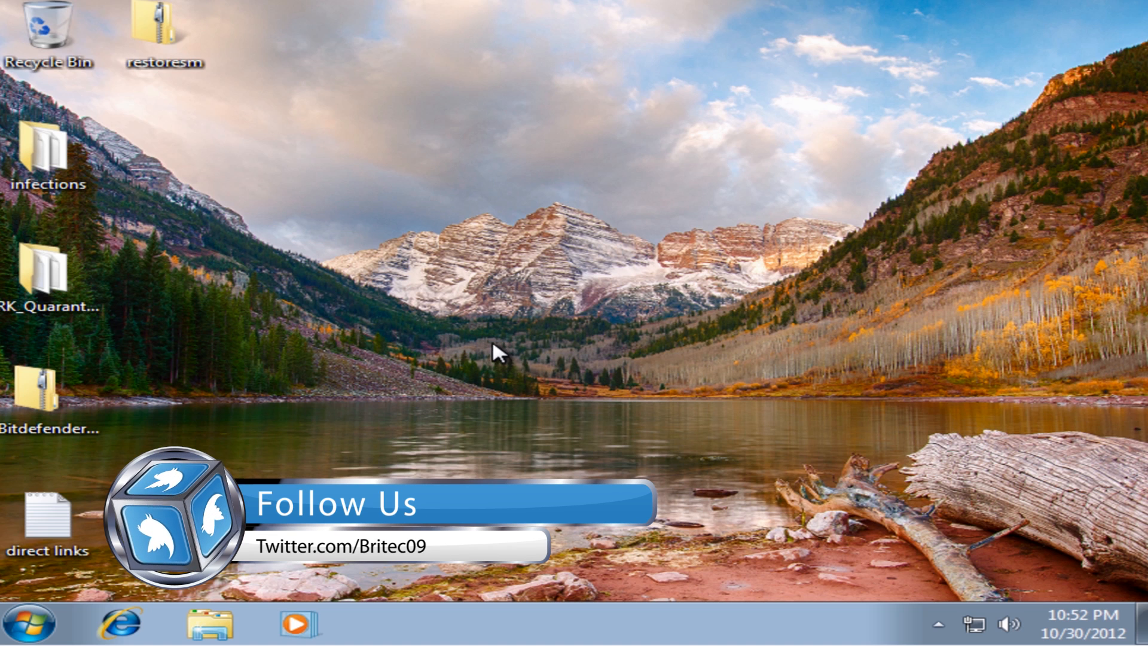
{"action": "mouse_move", "coordinate": [505, 313]}
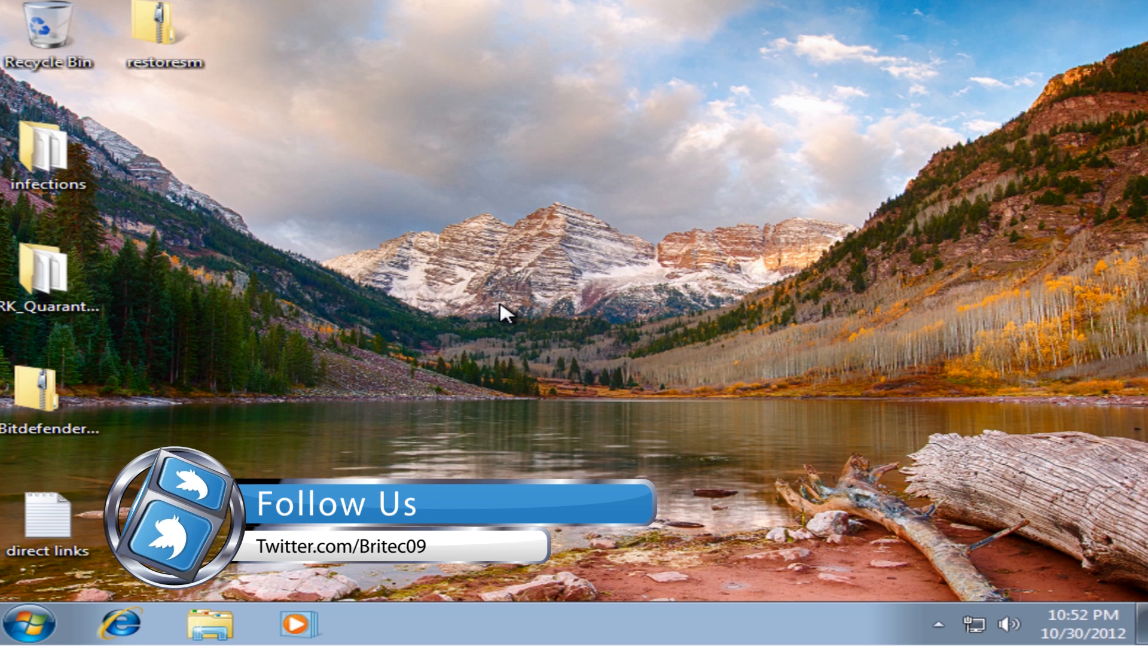
{"action": "mouse_move", "coordinate": [450, 355]}
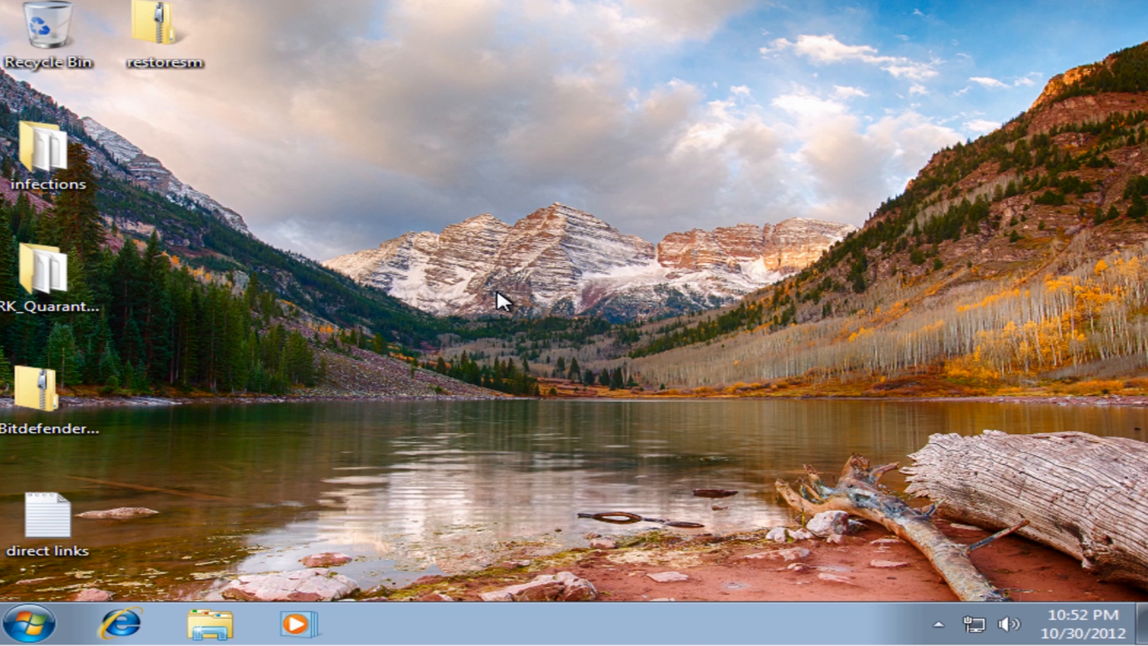
{"action": "mouse_move", "coordinate": [502, 319]}
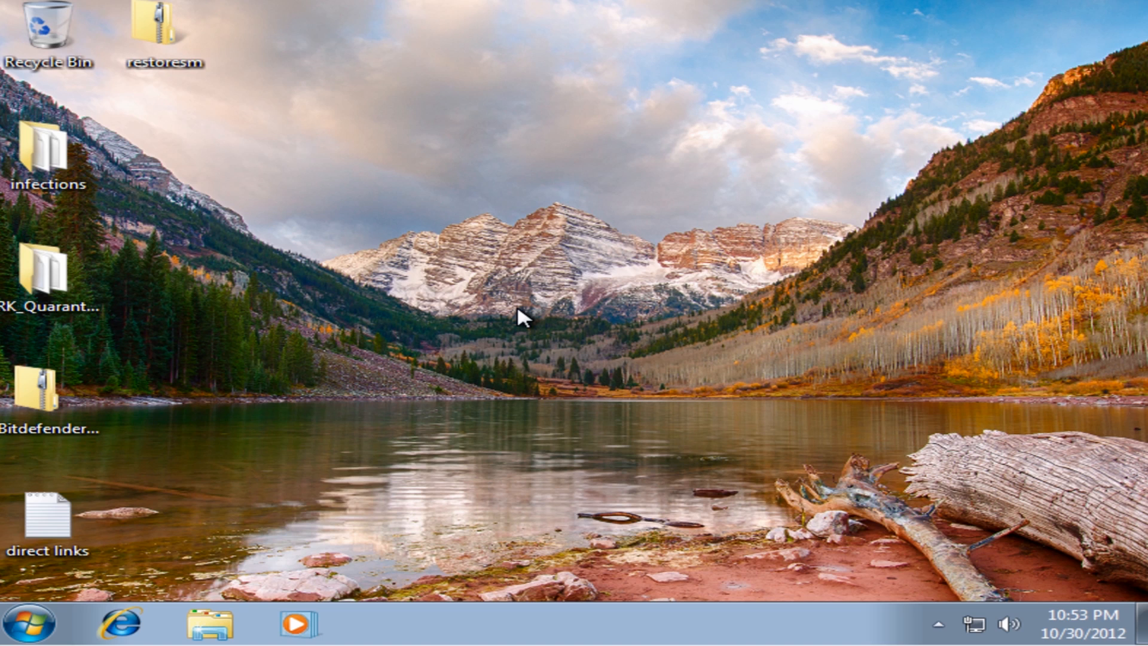
{"action": "mouse_move", "coordinate": [557, 324]}
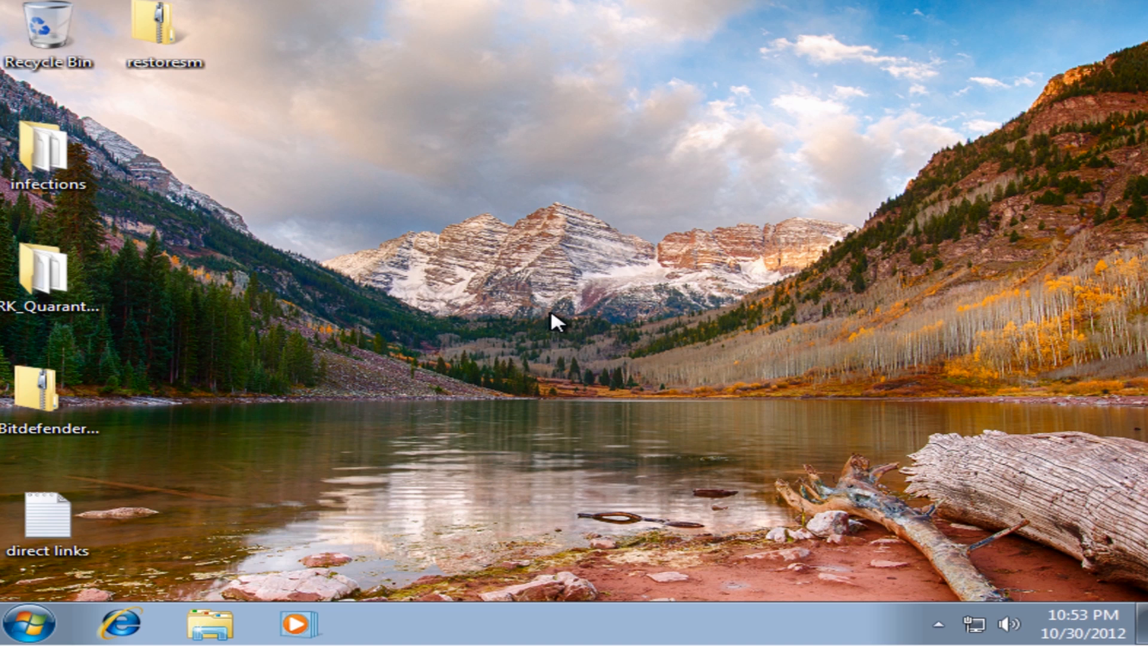